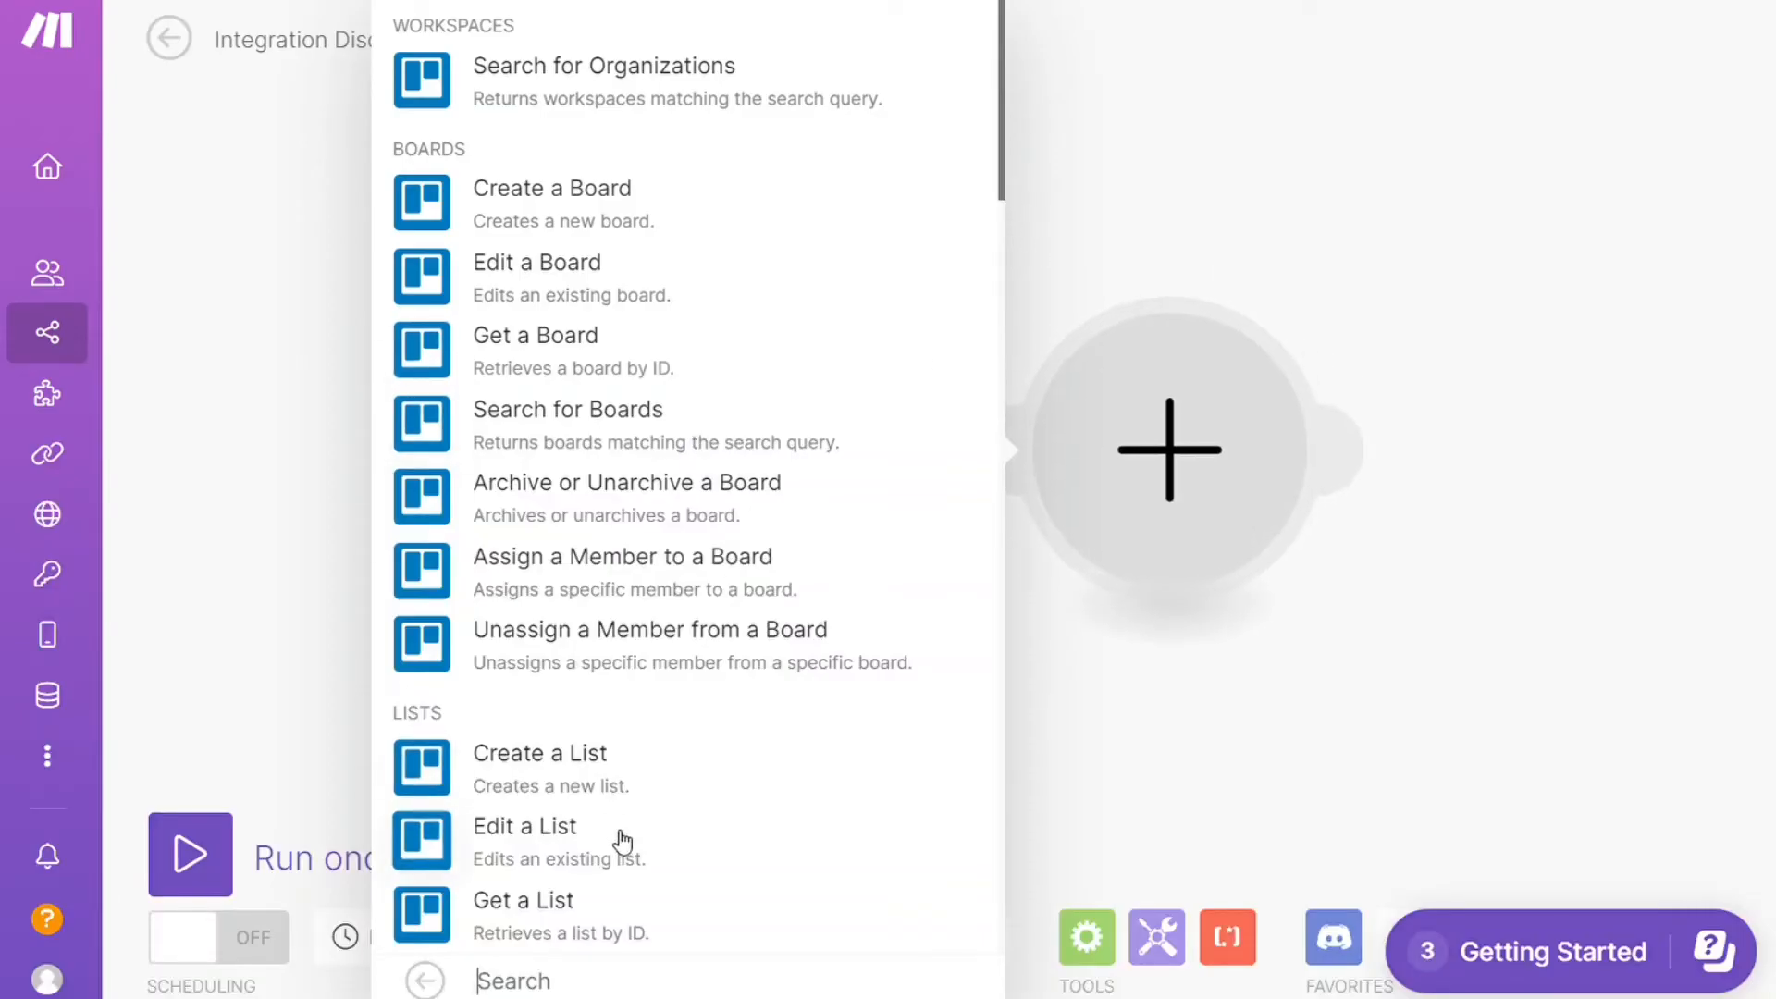
Step: Bring up the 'How To Integrate Airtable With Jira' video page with the 'Try Make Today' description link
{"action": "left_click", "coordinate": [525, 826]}
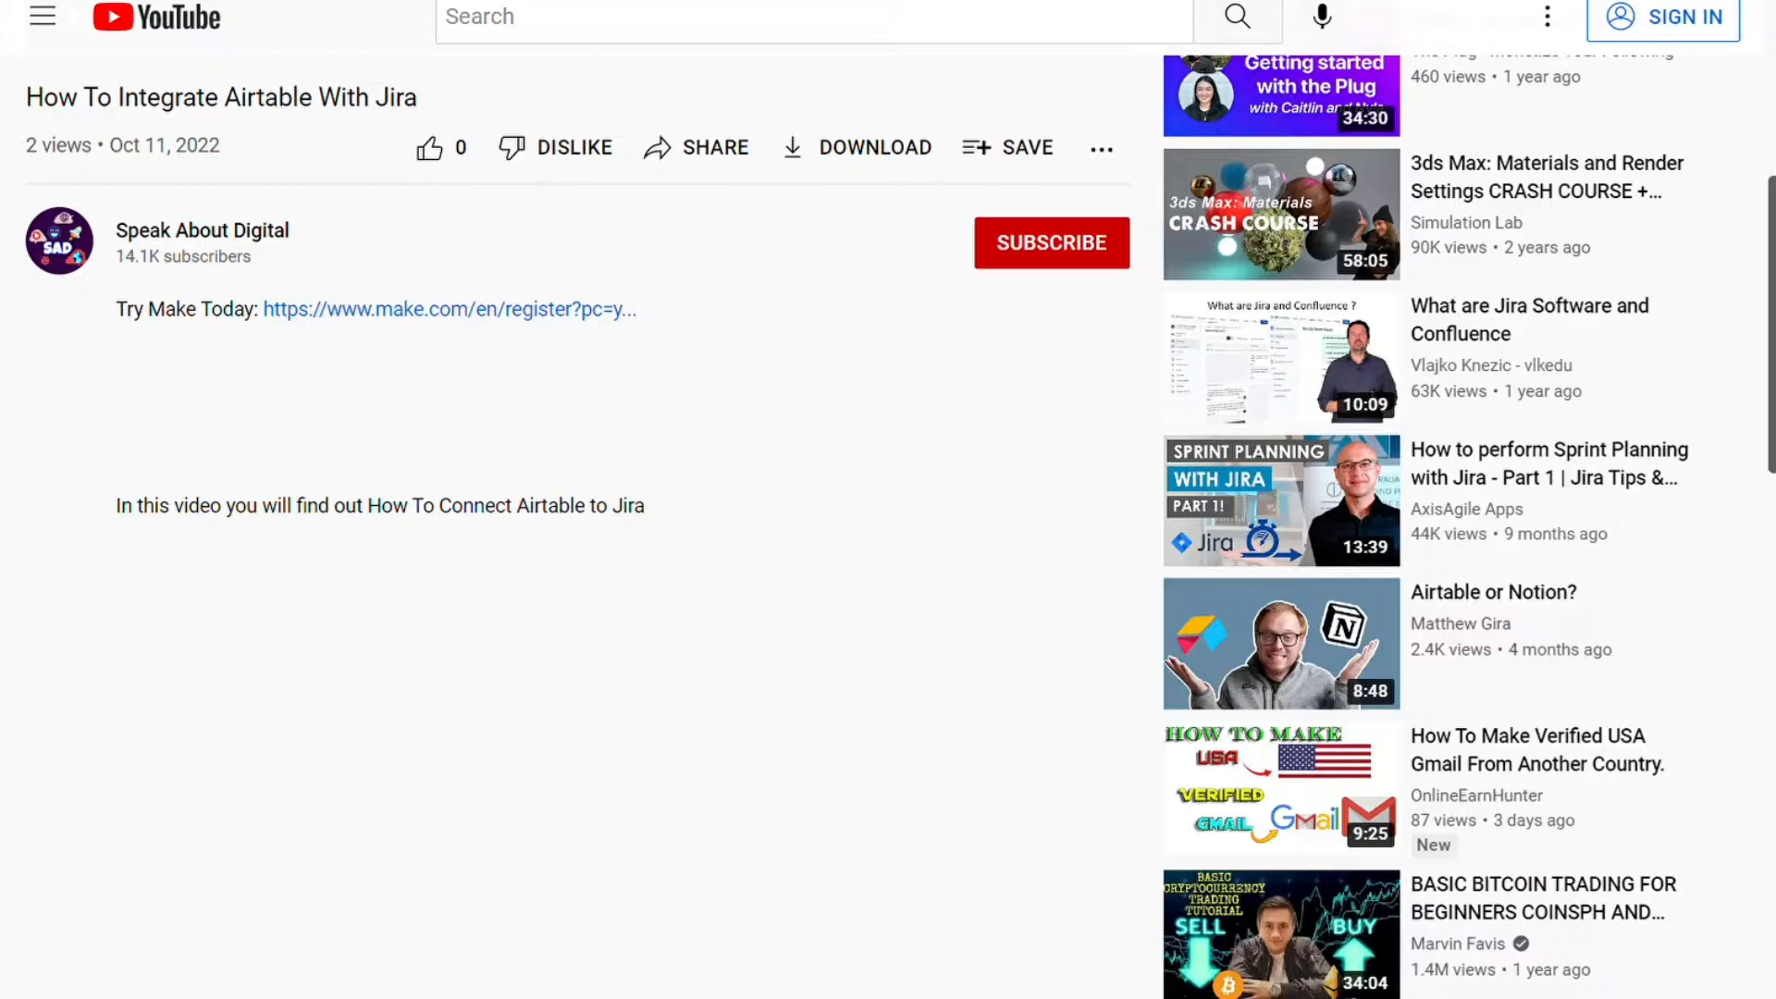
{"action": "mouse_move", "coordinate": [527, 321]}
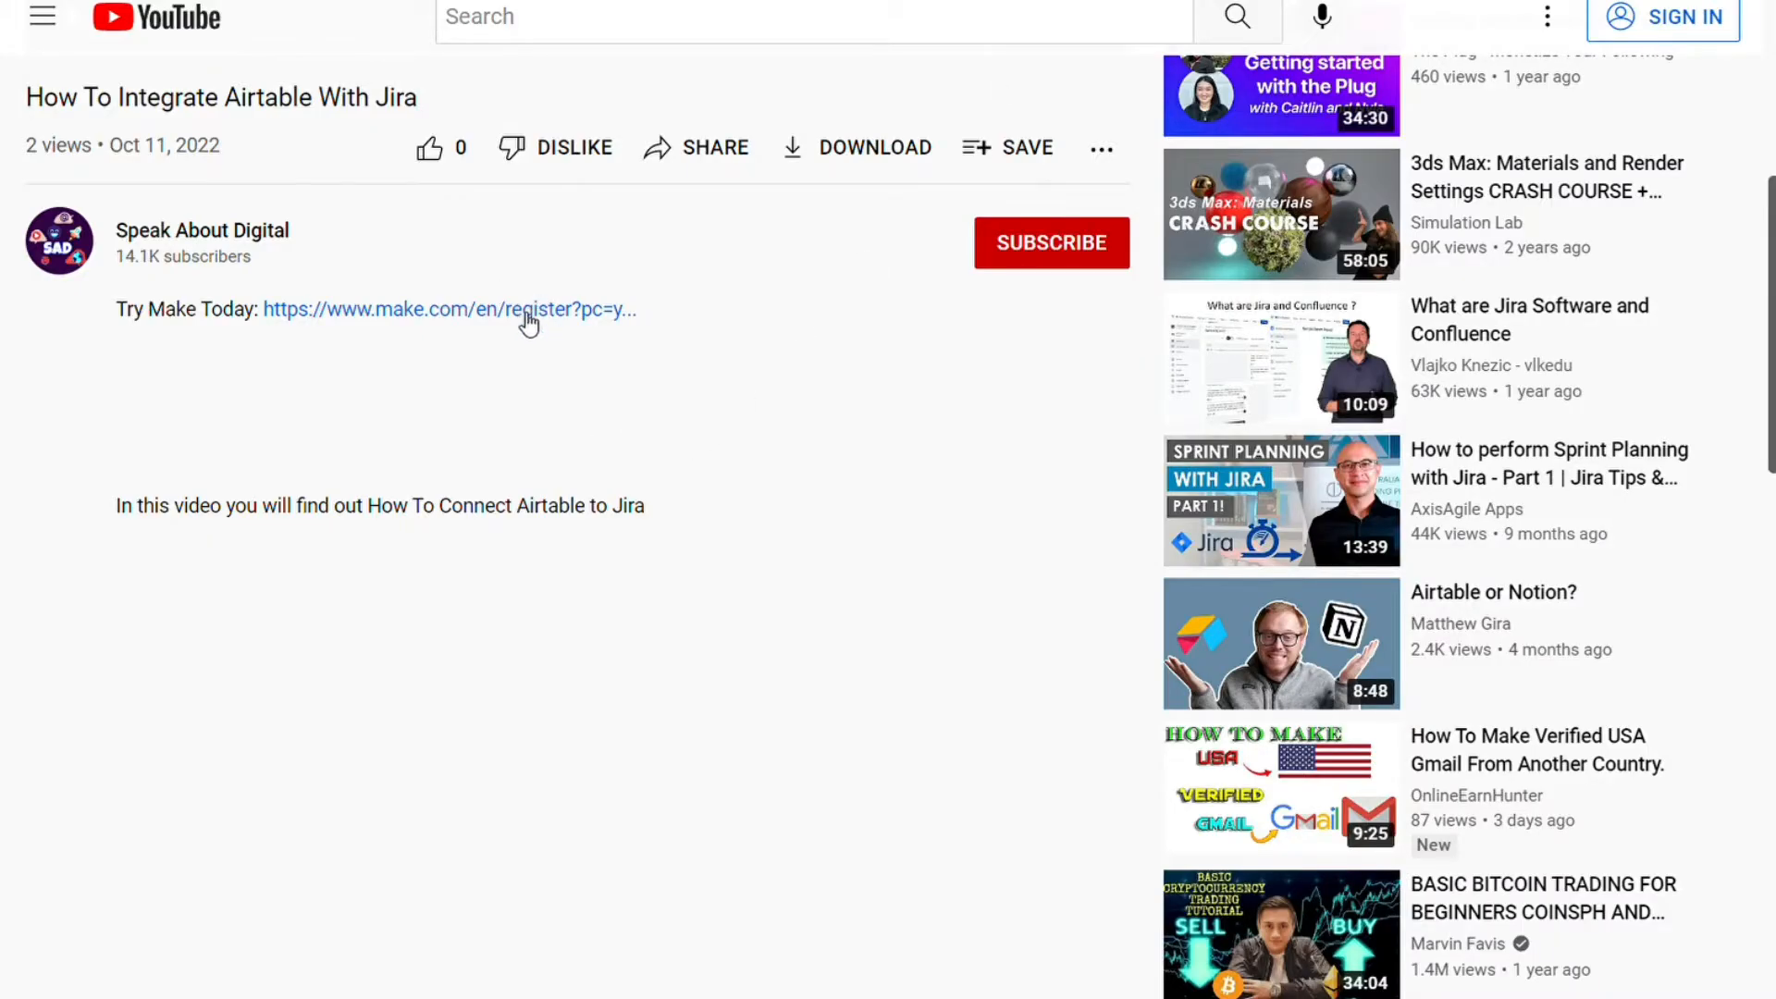
Step: Follow the description's Make link and go to the 'Apps & services' directory of 1315 connectable apps
{"action": "left_click", "coordinate": [449, 308]}
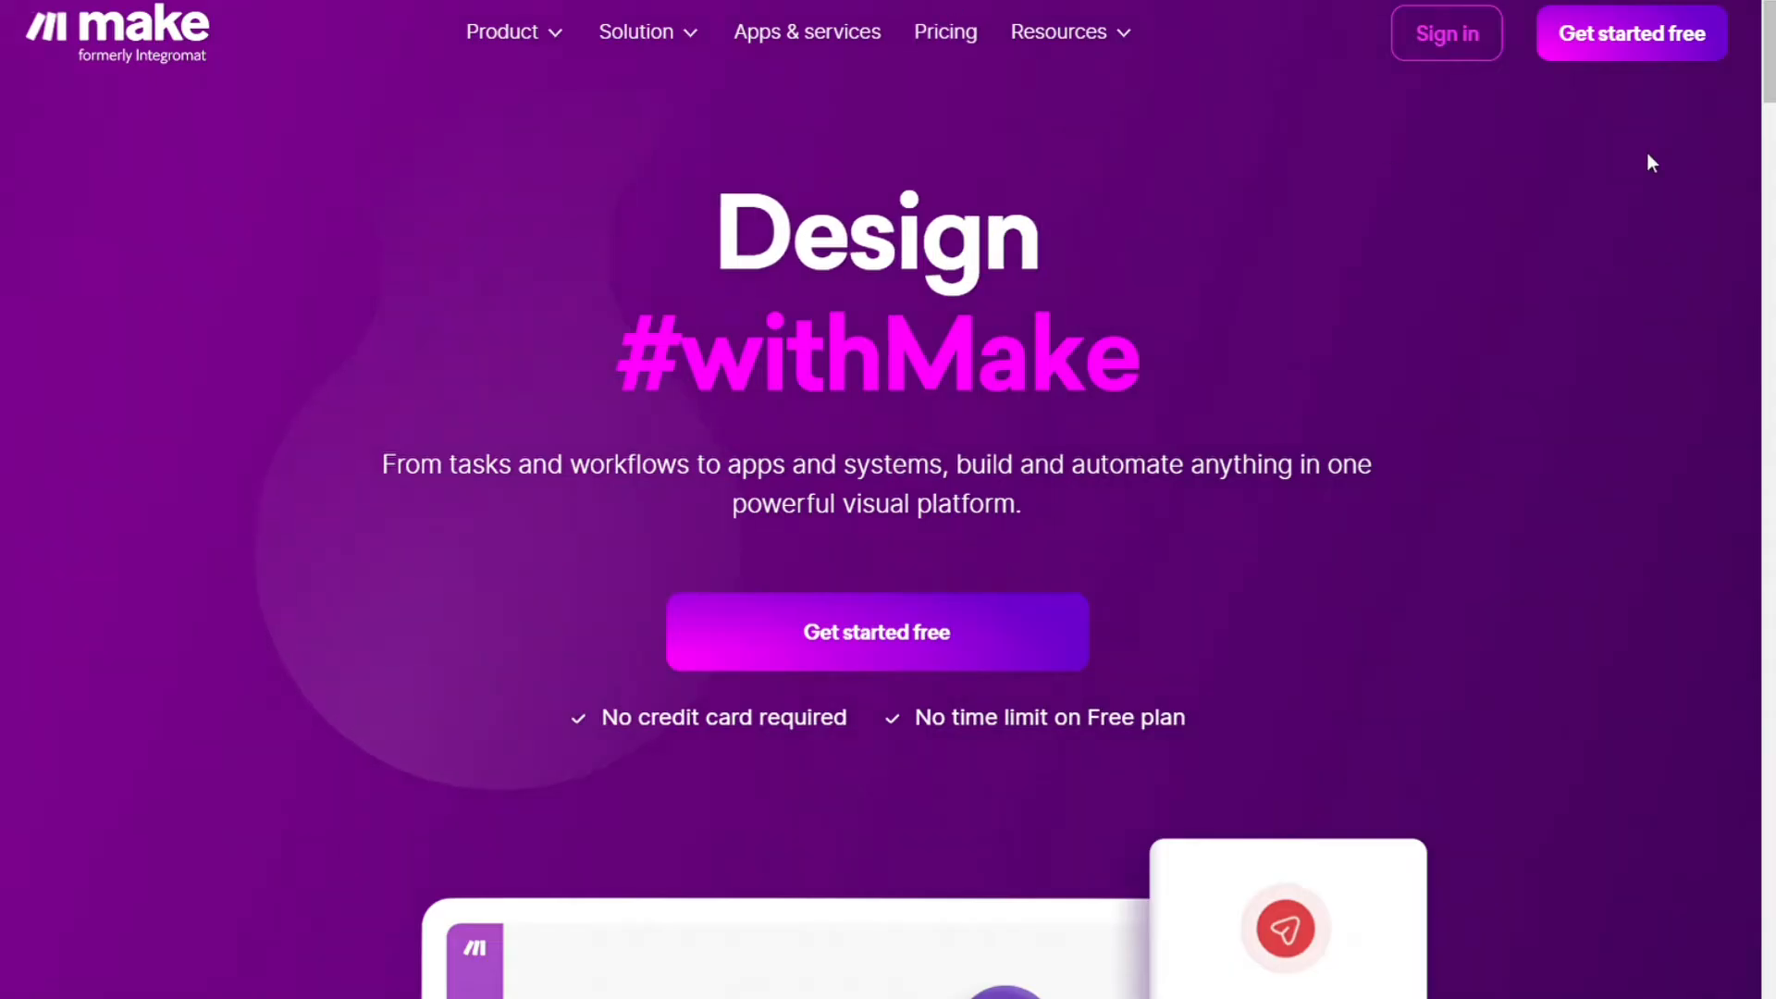
{"action": "scroll", "scroll_direction": "down", "scroll_amount": 3}
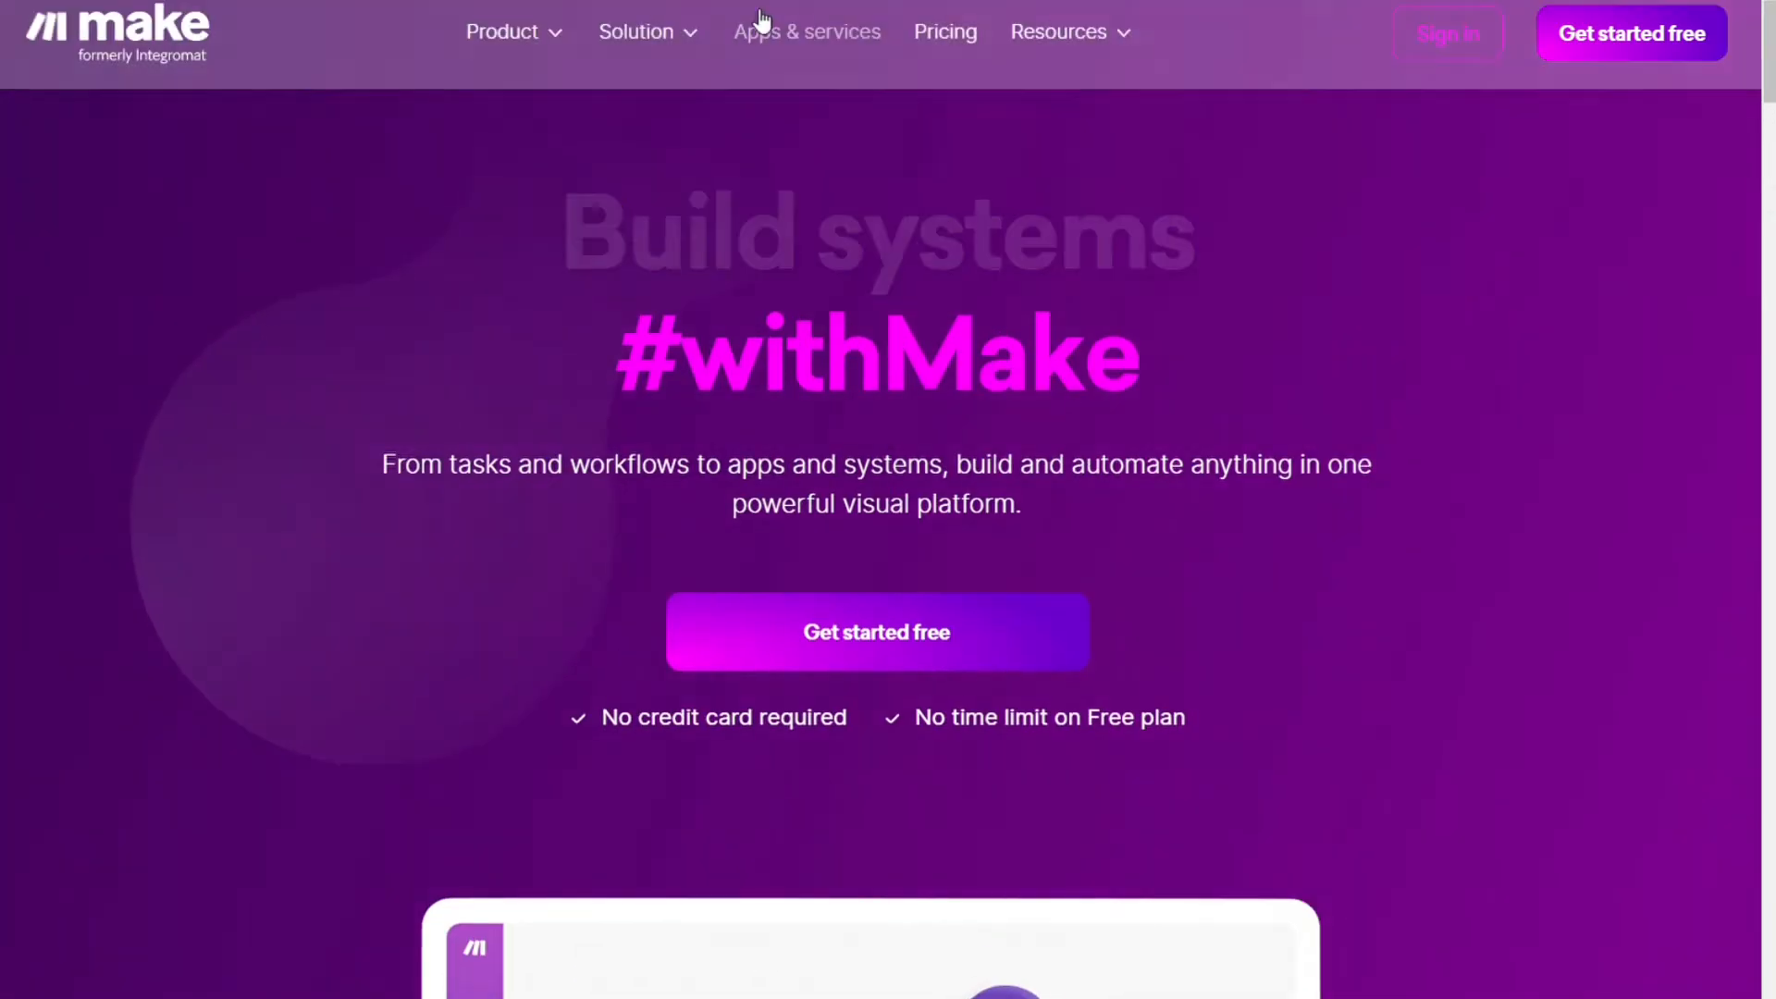
{"action": "left_click", "coordinate": [807, 32]}
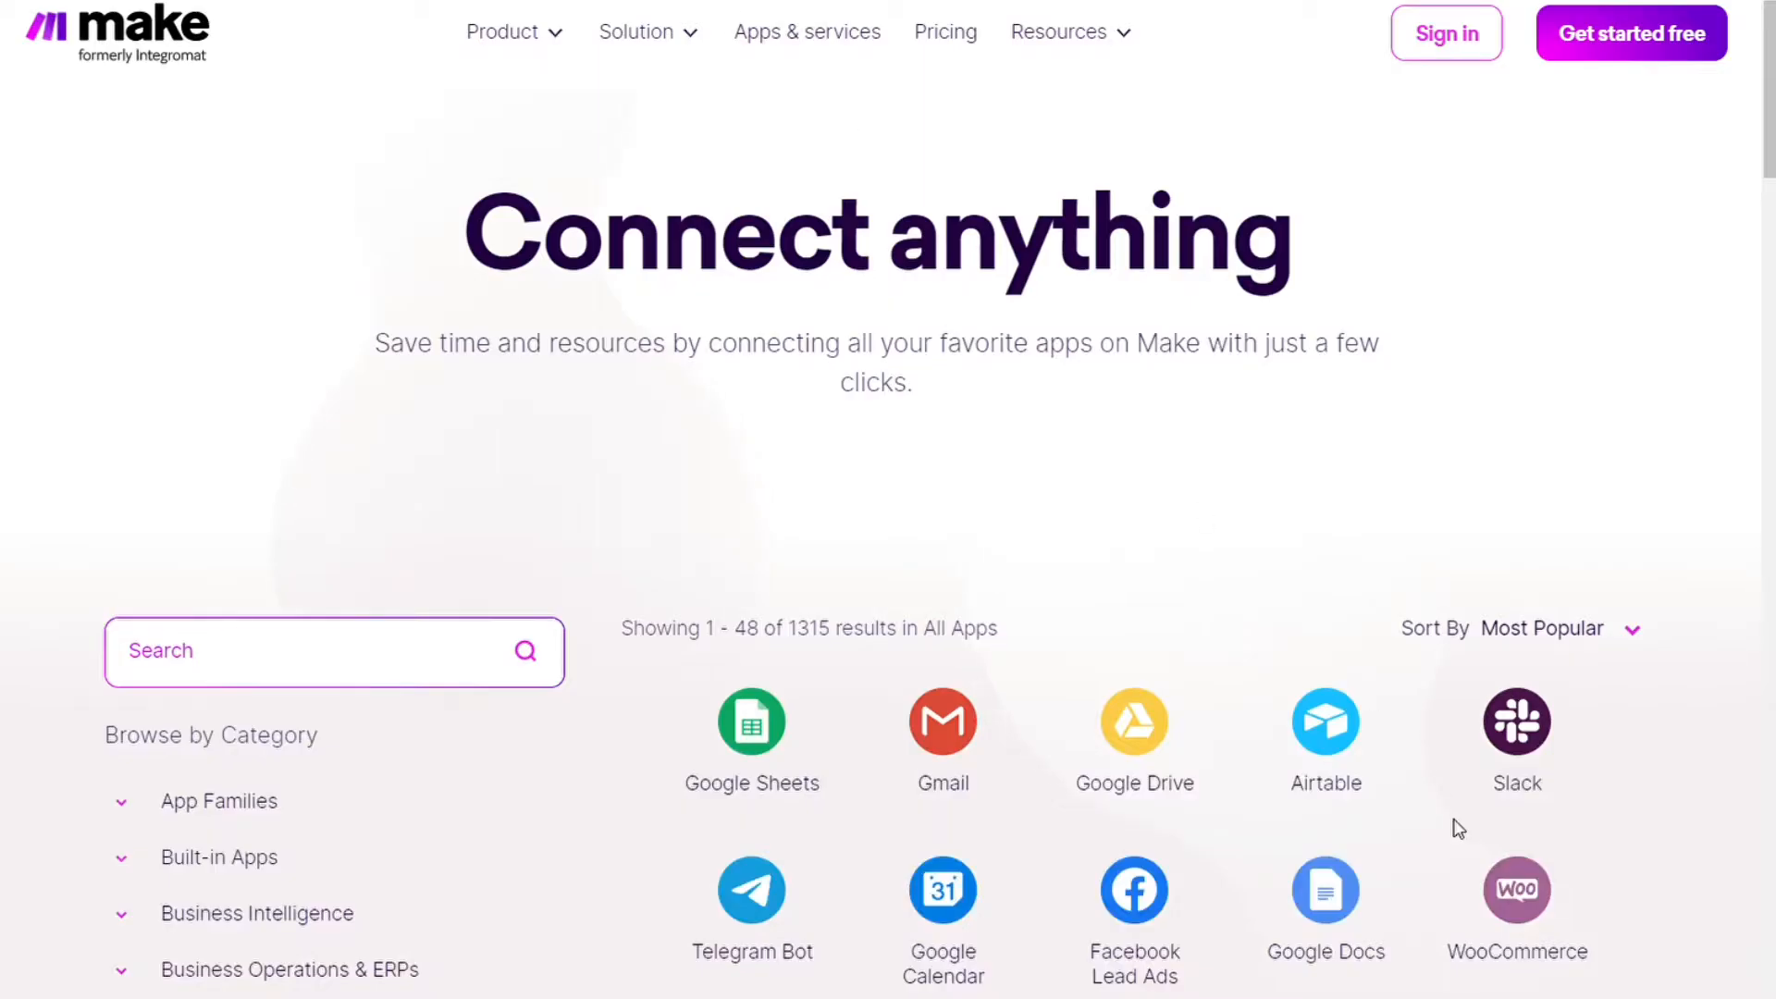
{"action": "mouse_move", "coordinate": [797, 645]}
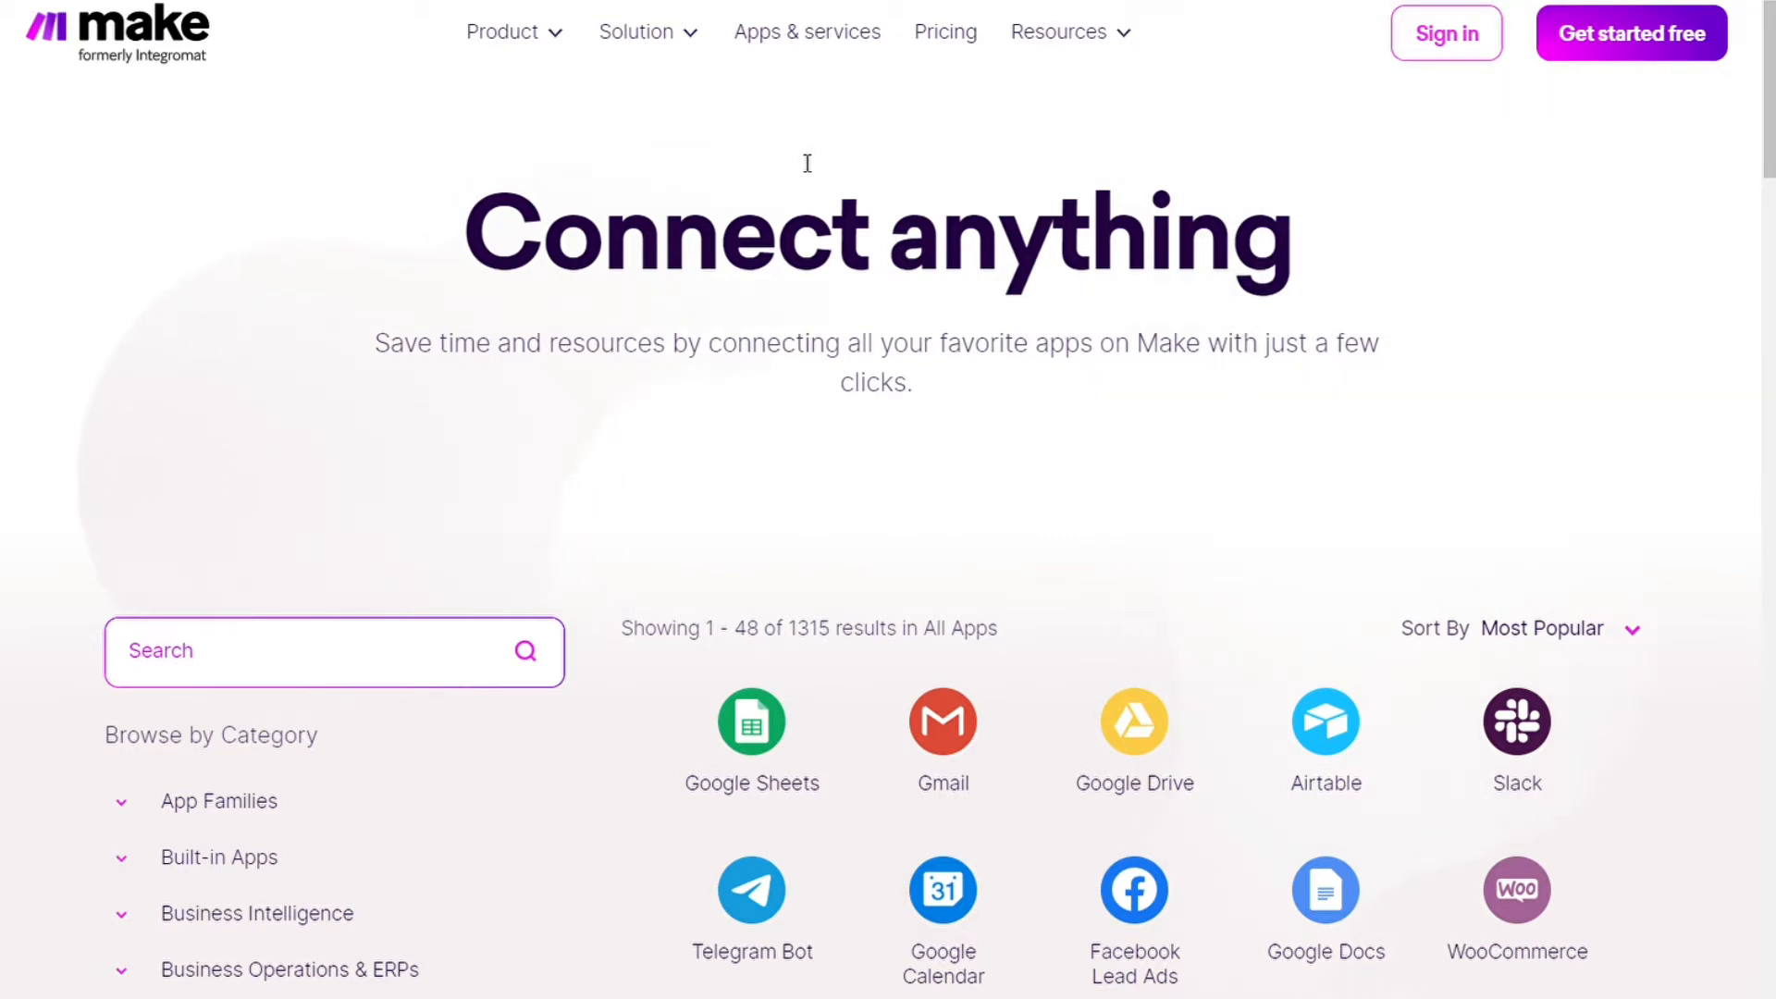
Step: Sign up for Make with GitHub and land on the My Organization dashboard on the Free plan
{"action": "left_click", "coordinate": [1629, 32]}
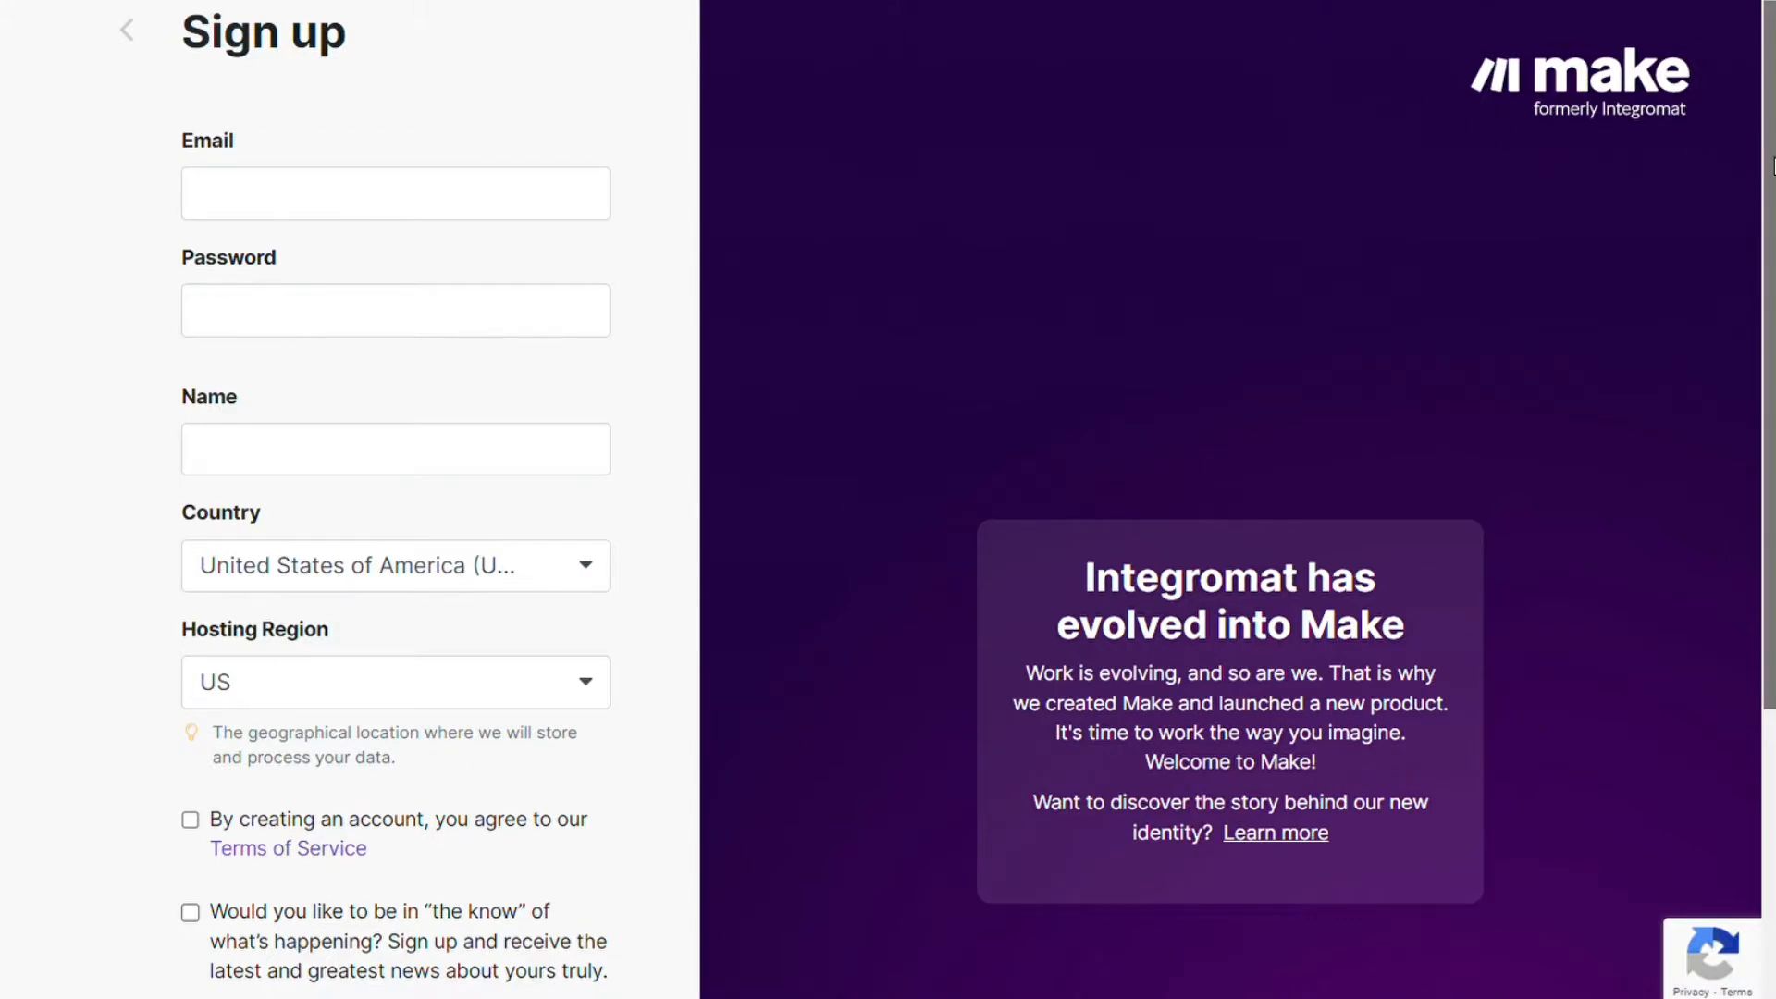
{"action": "scroll", "scroll_direction": "down", "scroll_amount": 3}
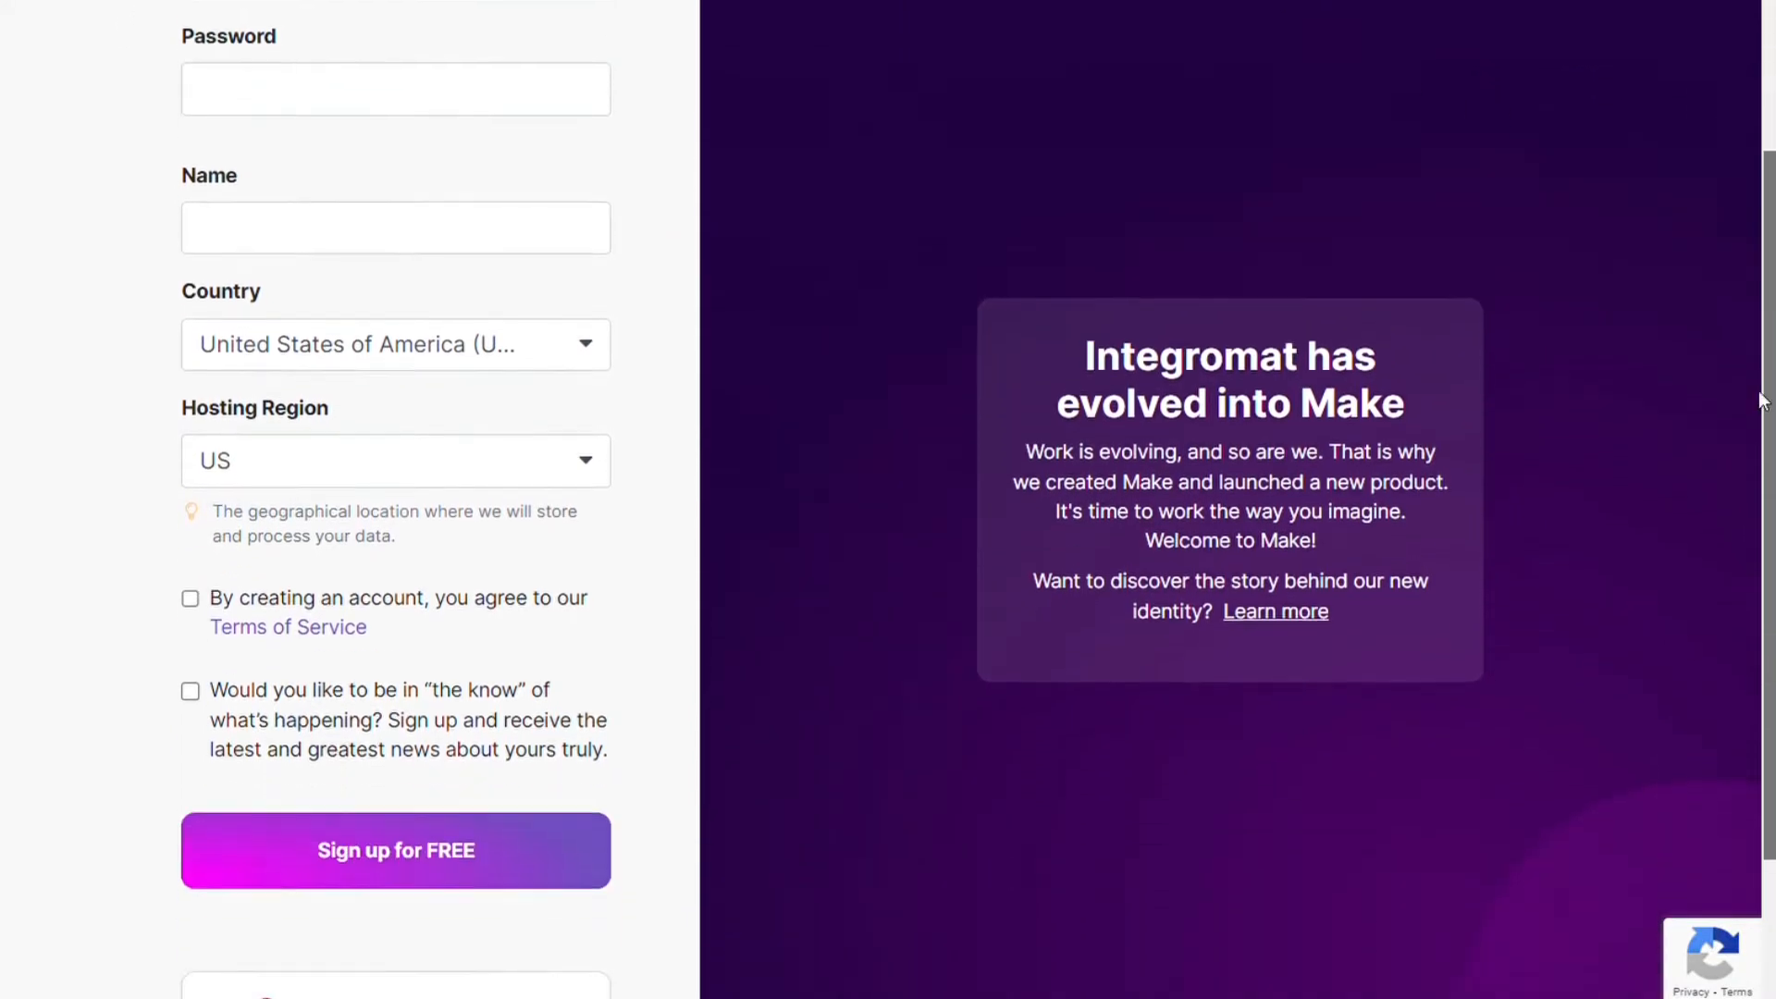
{"action": "scroll", "scroll_direction": "down", "scroll_amount": 3}
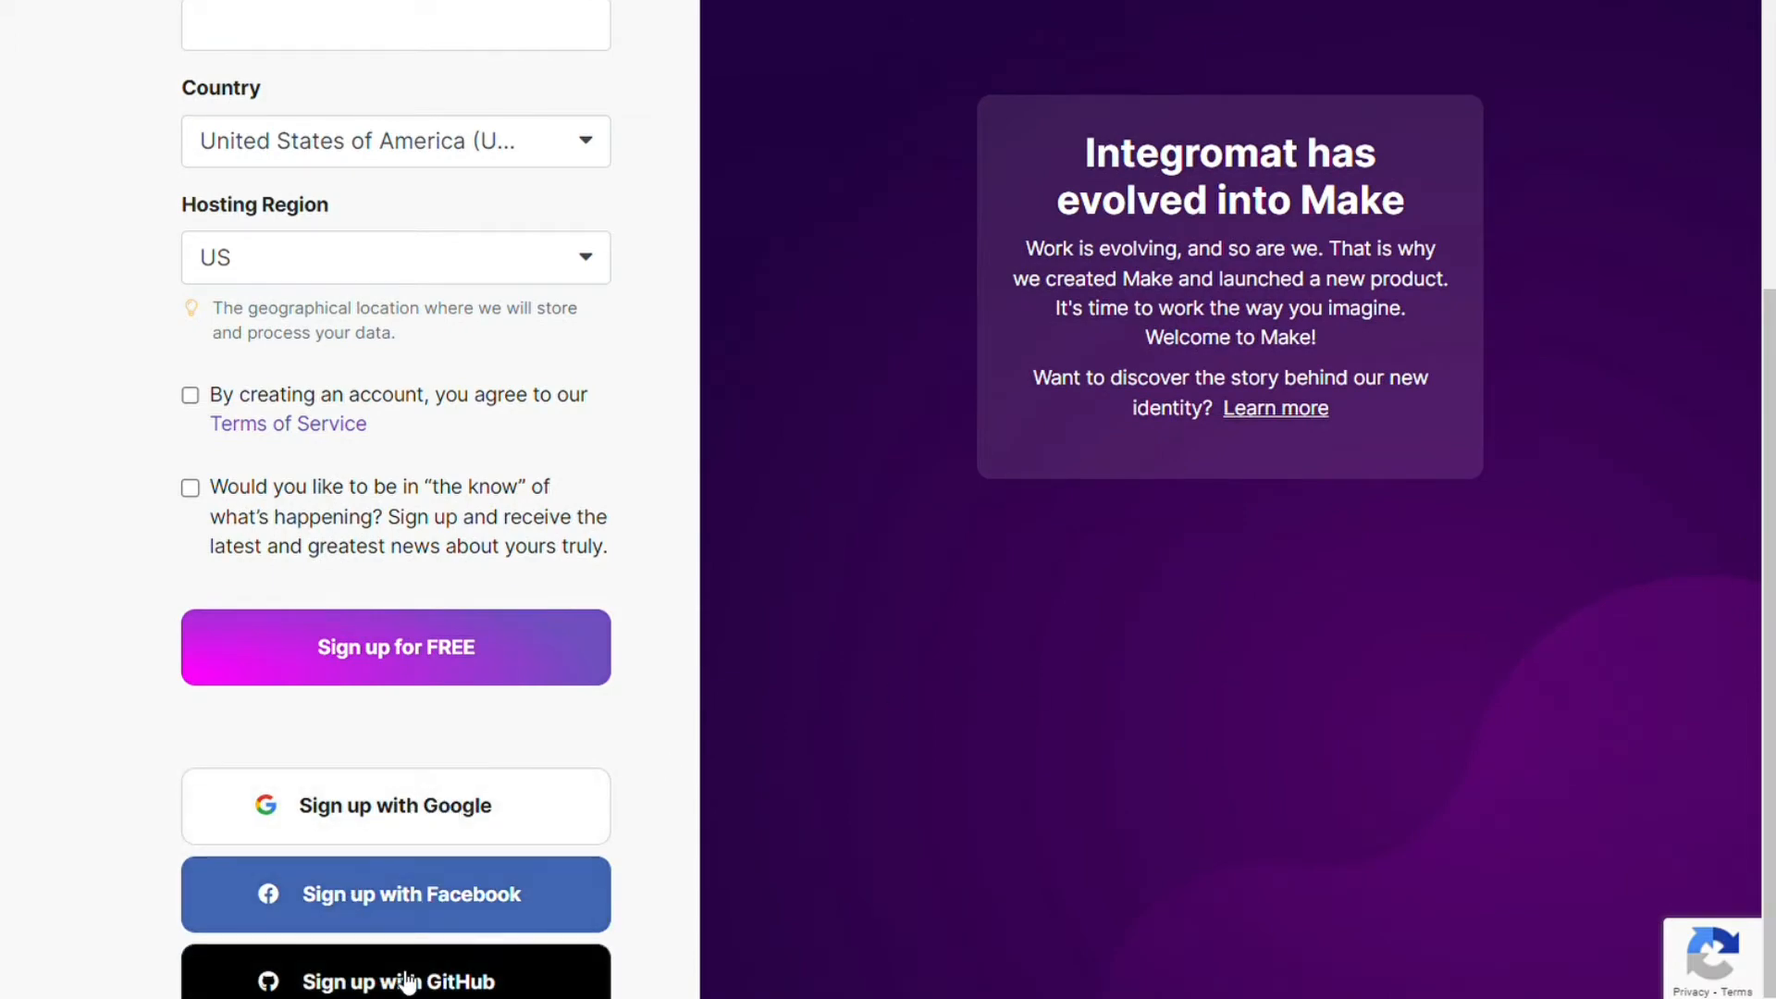
{"action": "left_click", "coordinate": [395, 646]}
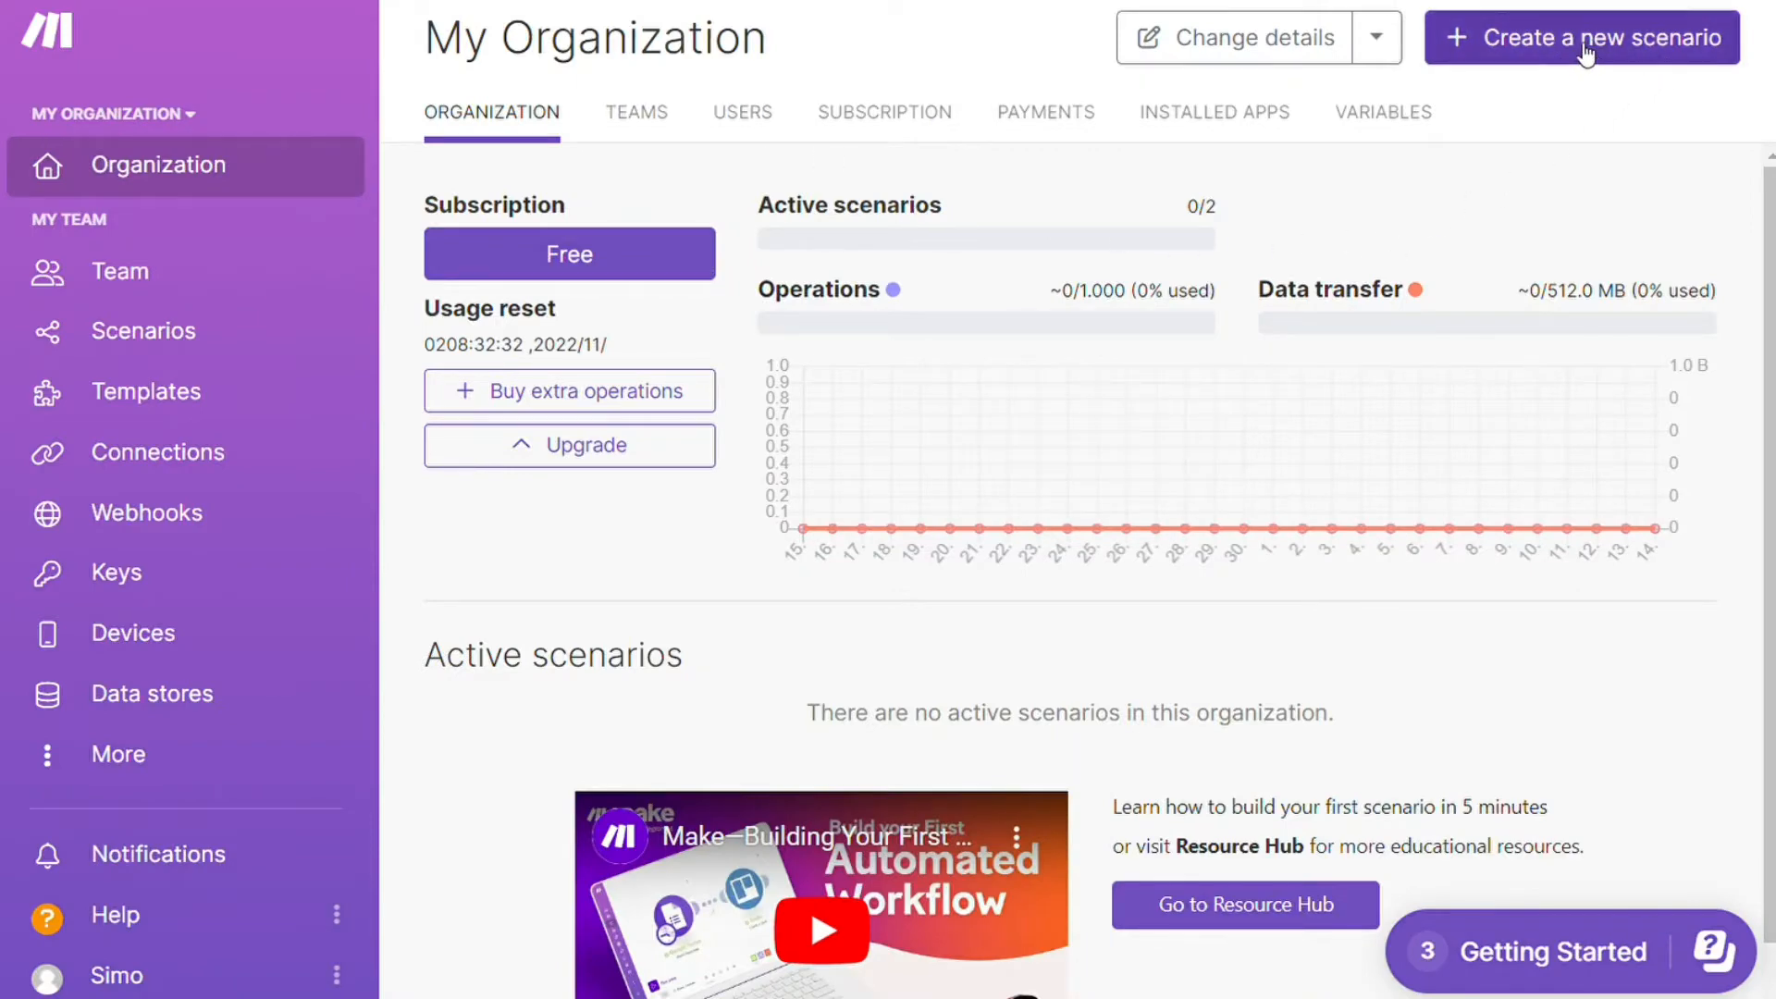
Step: Create a new scenario with a Discord 'Watch Channel Messages' trigger as its first module
{"action": "left_click", "coordinate": [1580, 37]}
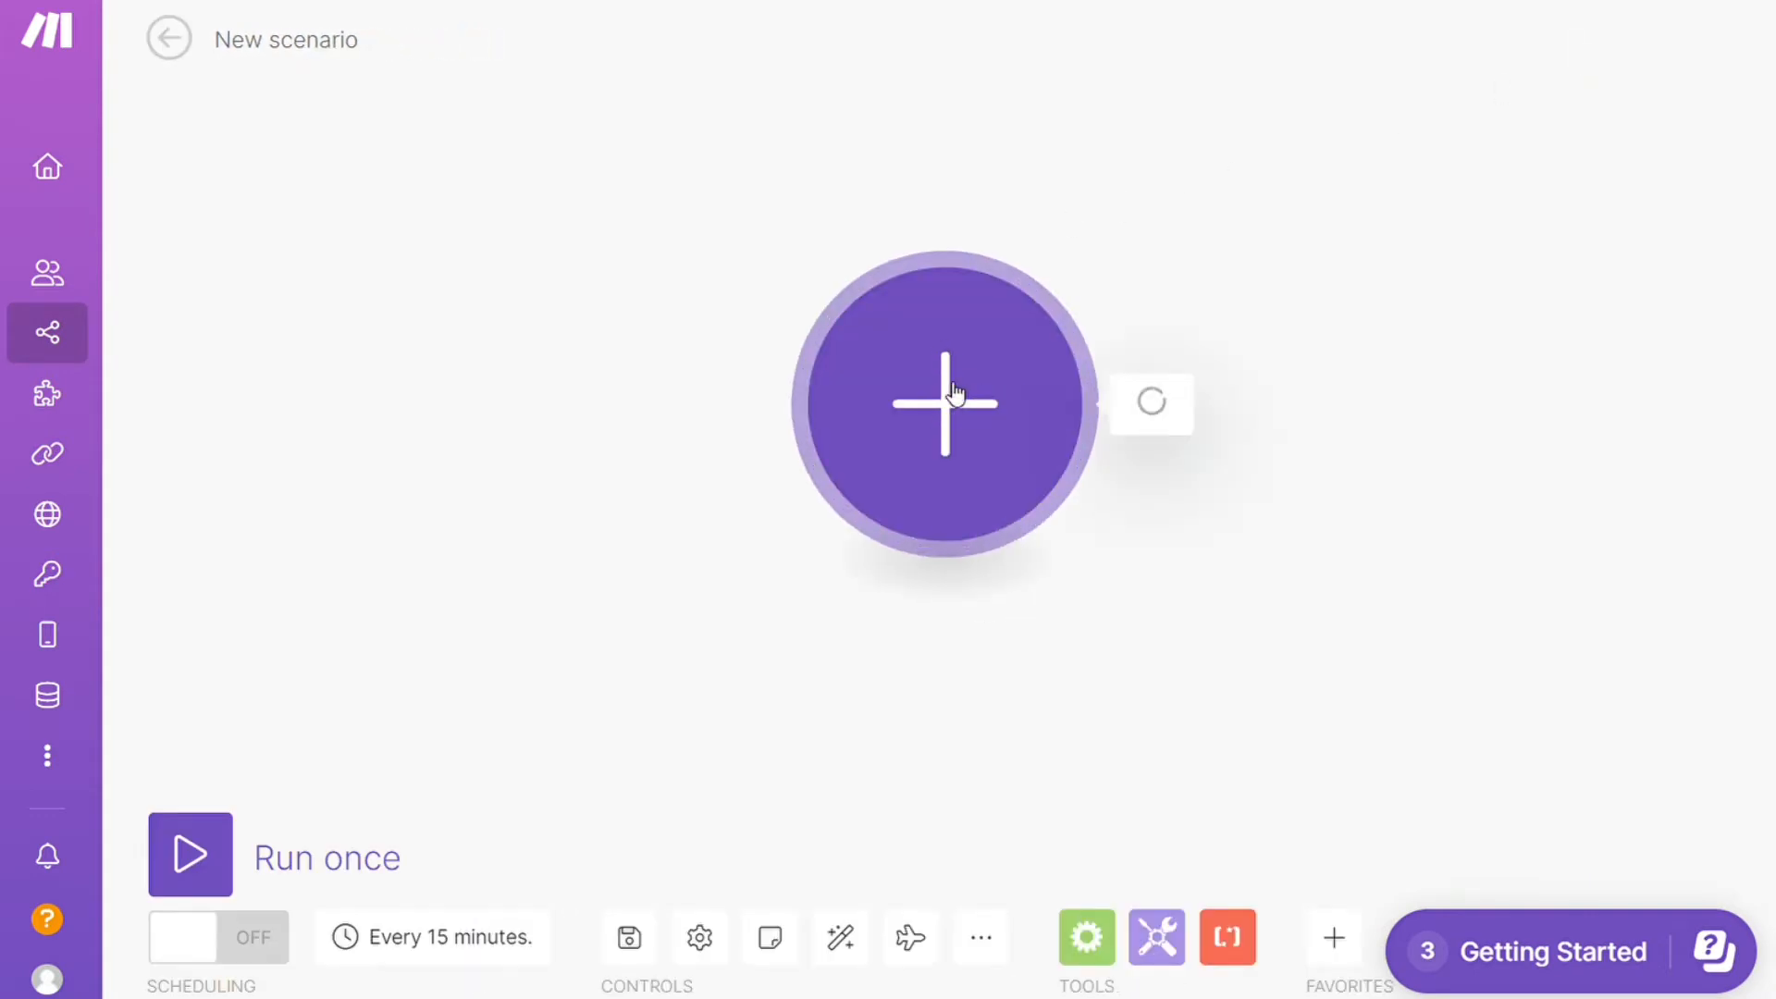
{"action": "left_click", "coordinate": [942, 402]}
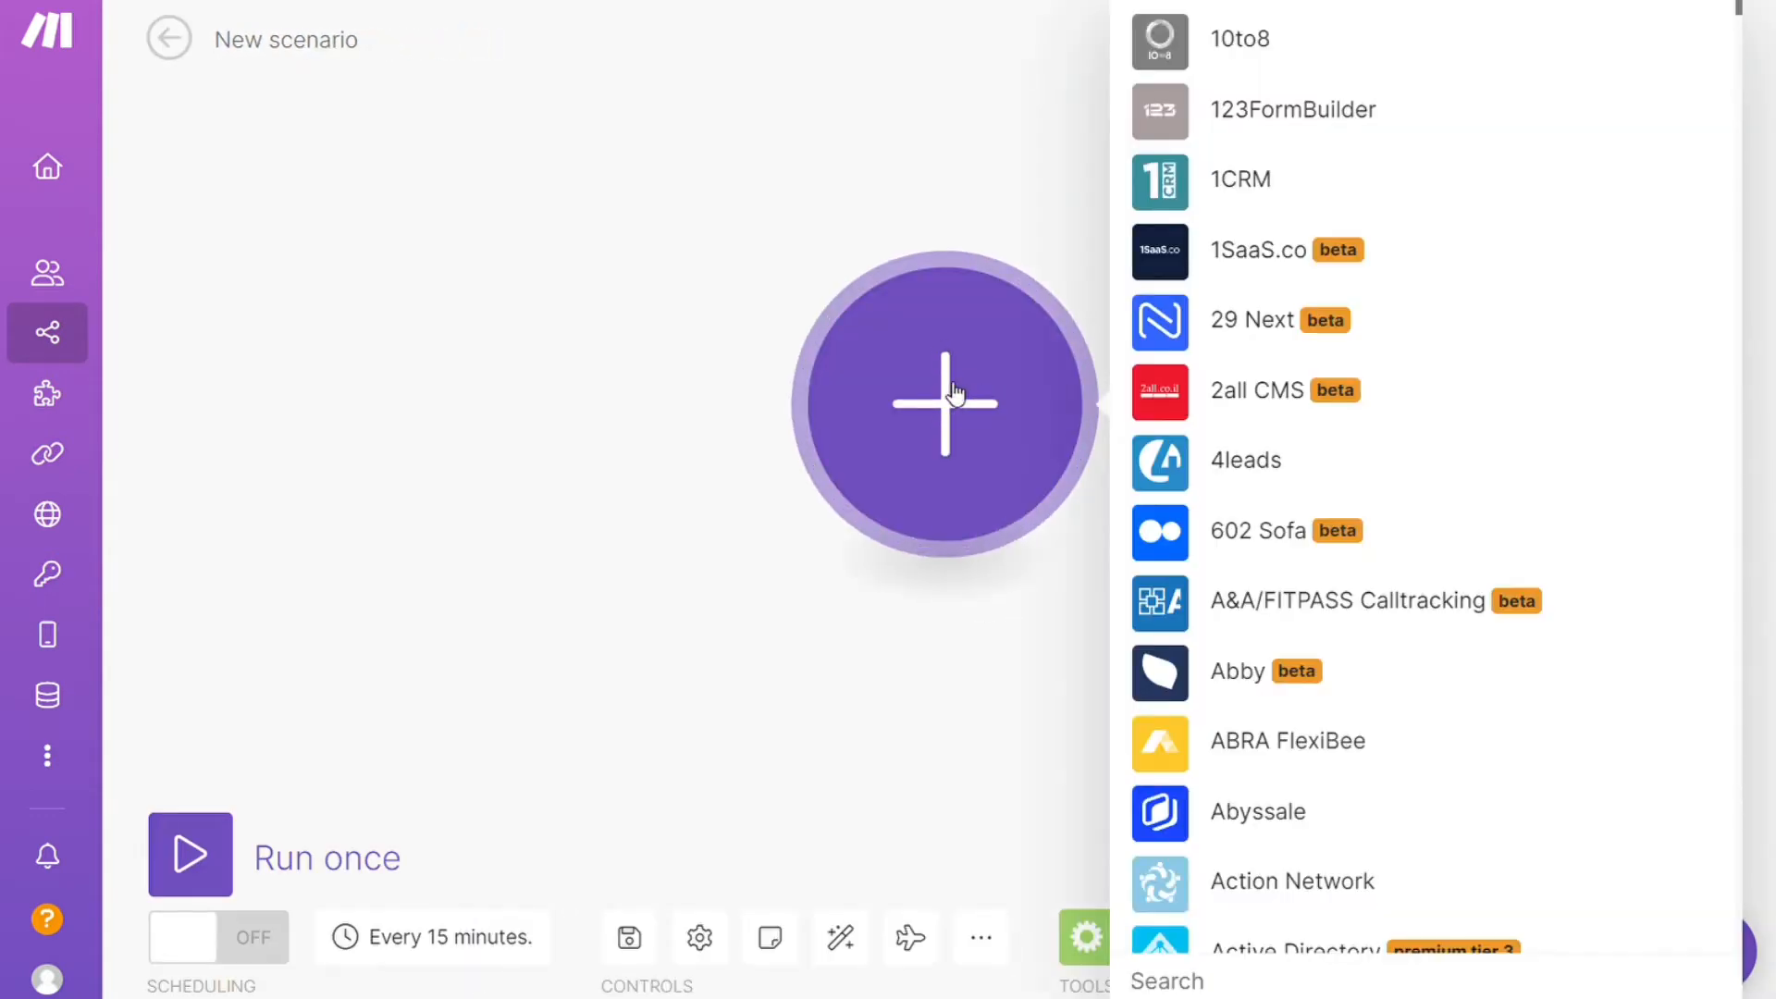
{"action": "type", "text": "discord"}
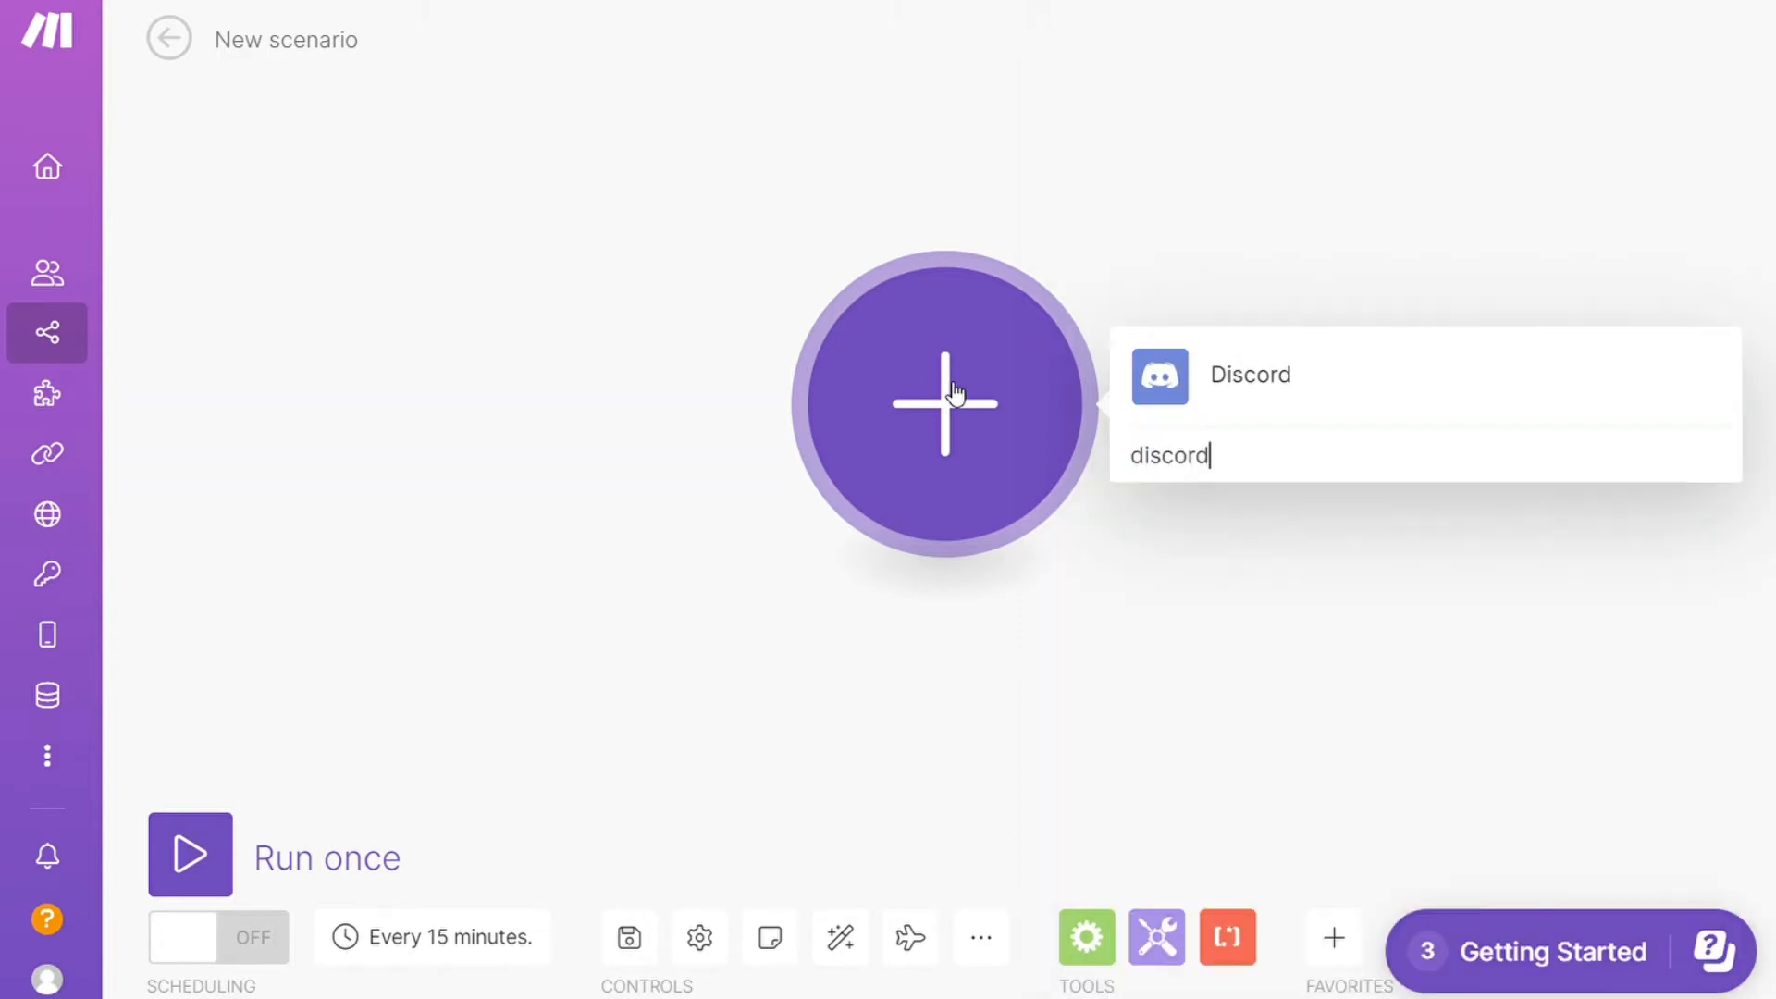
{"action": "left_click", "coordinate": [1250, 374]}
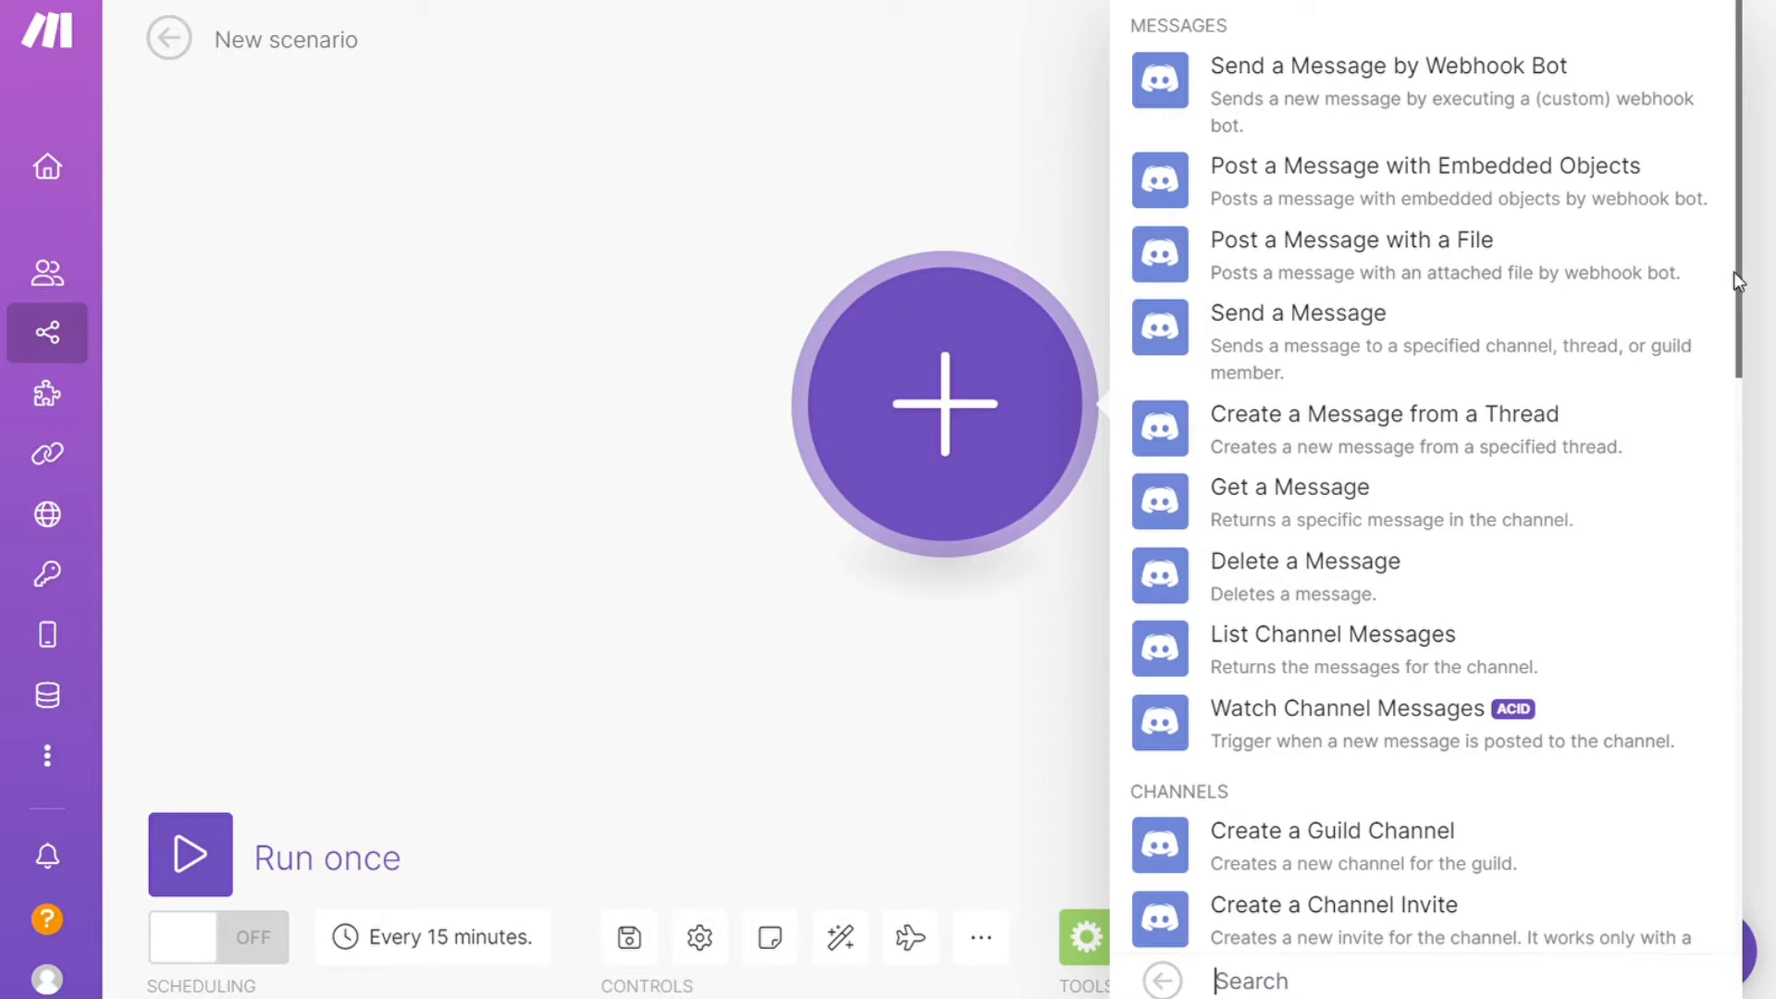
{"action": "scroll", "scroll_direction": "down", "scroll_amount": 3}
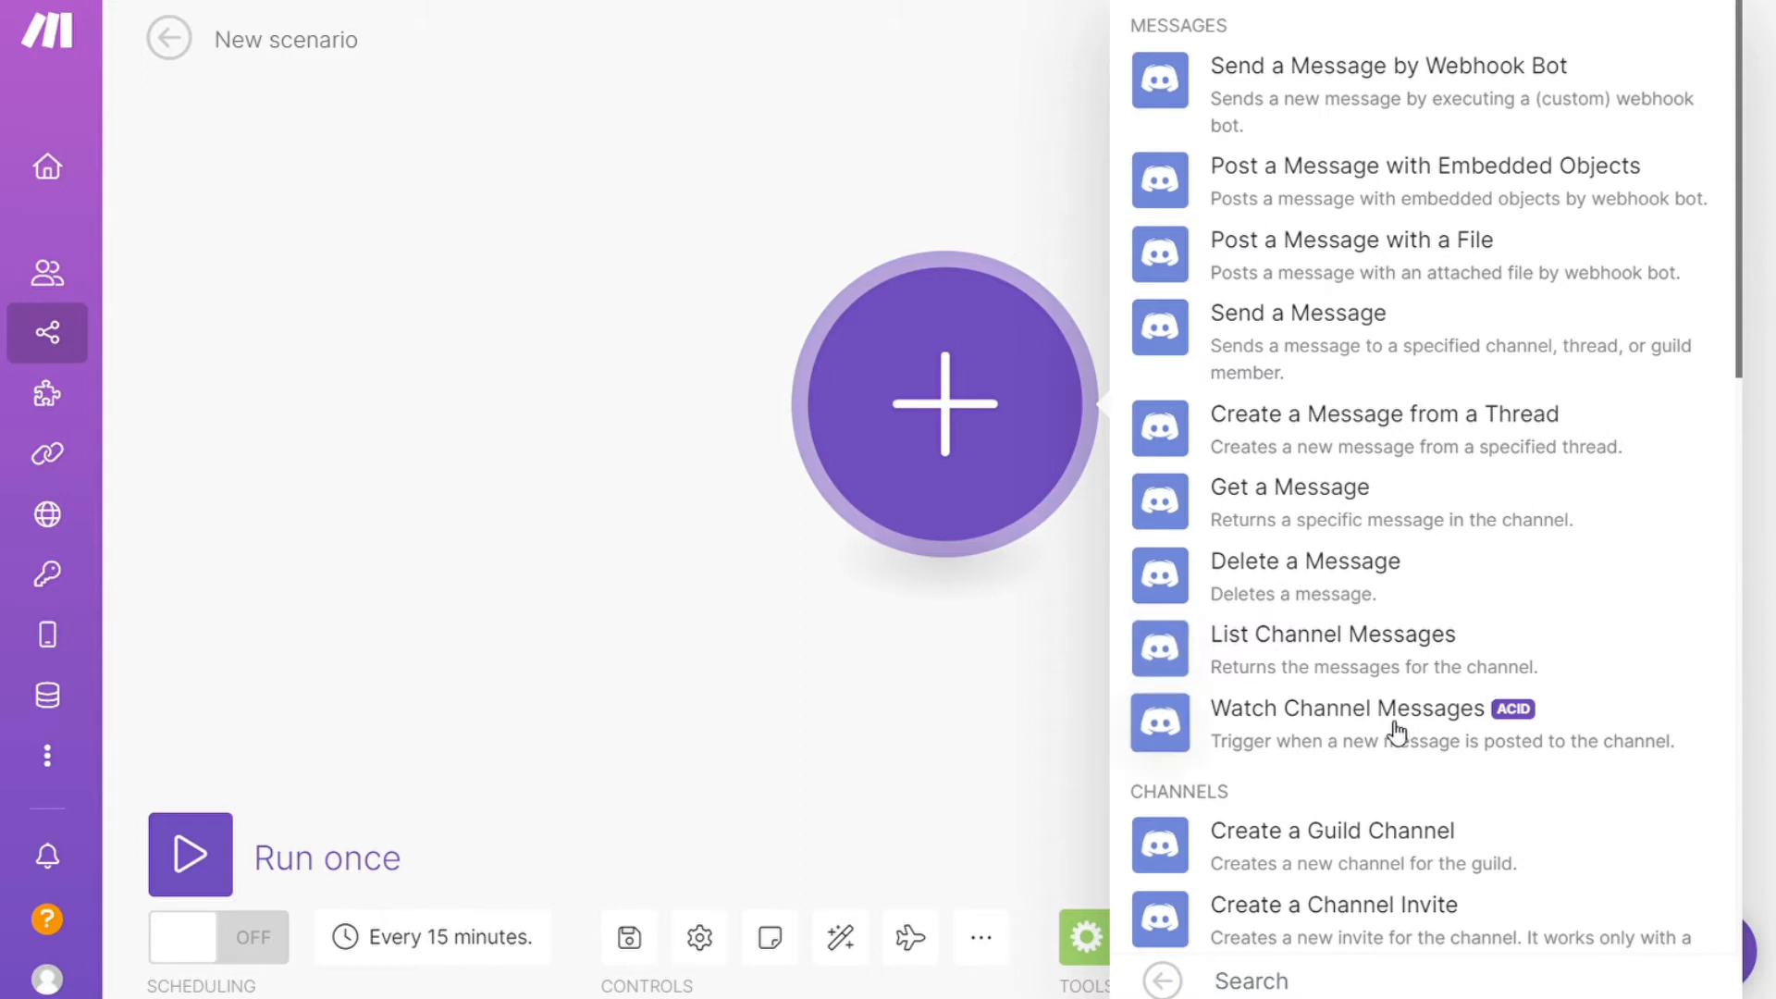
{"action": "left_click", "coordinate": [1347, 707]}
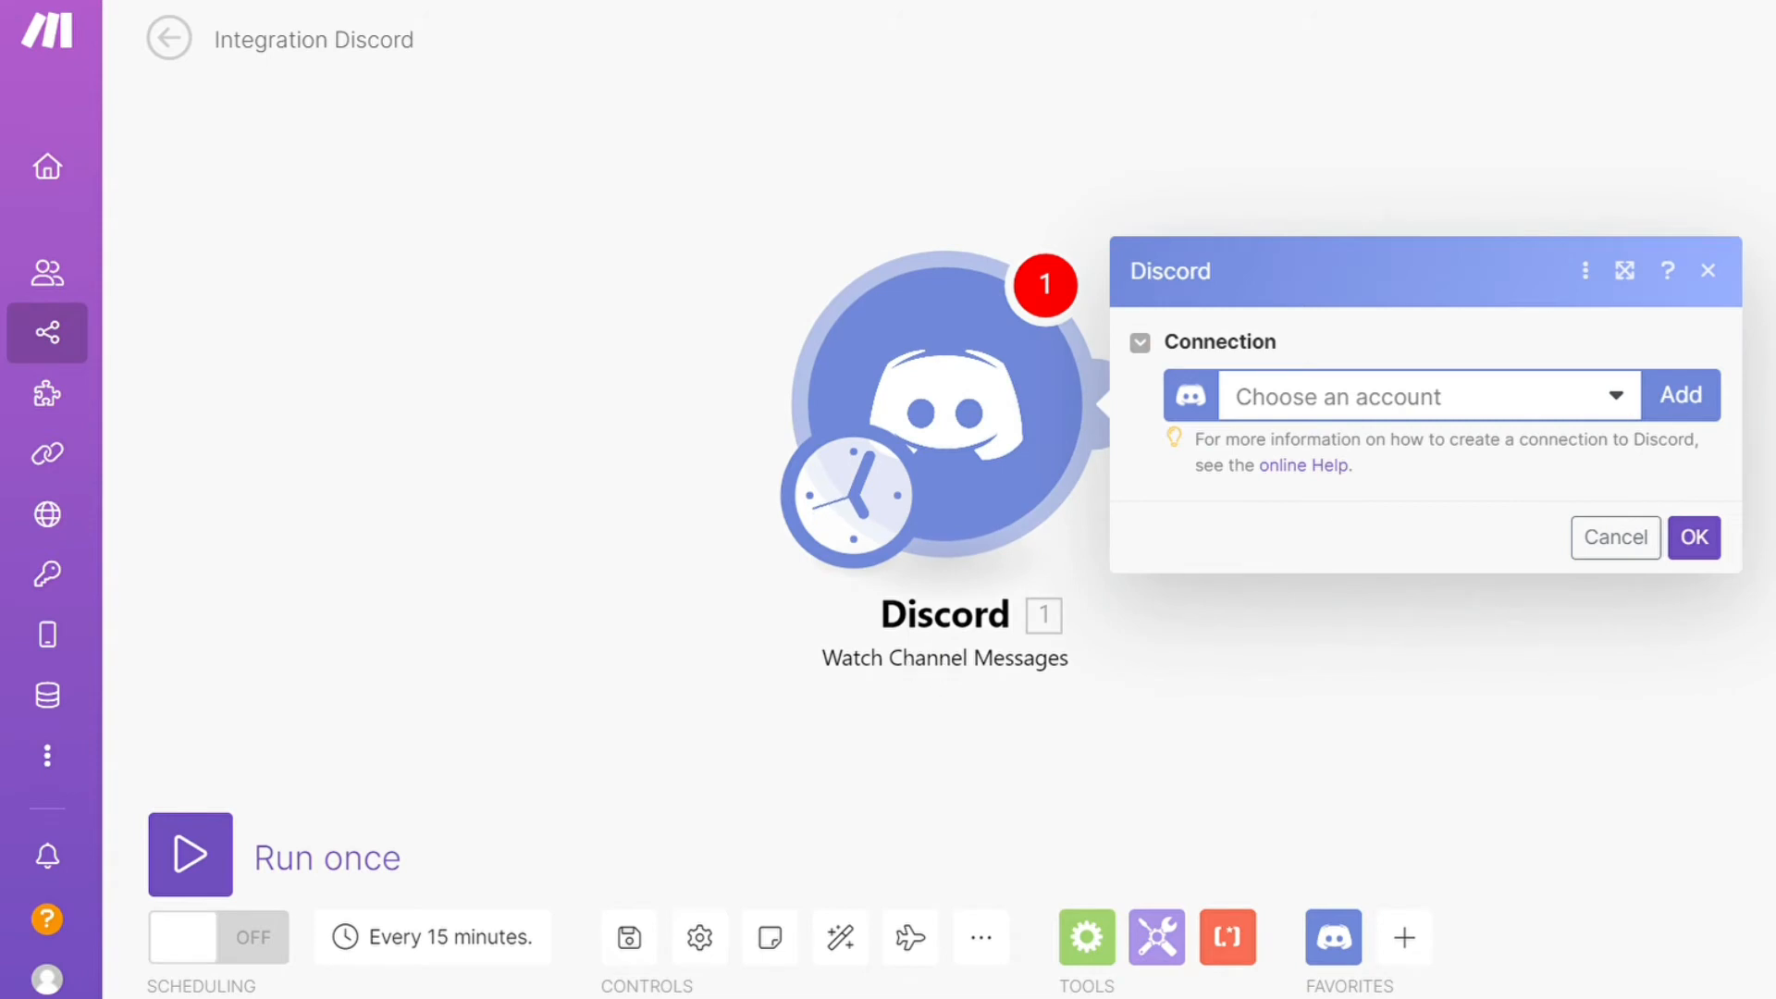
{"action": "mouse_move", "coordinate": [1589, 498]}
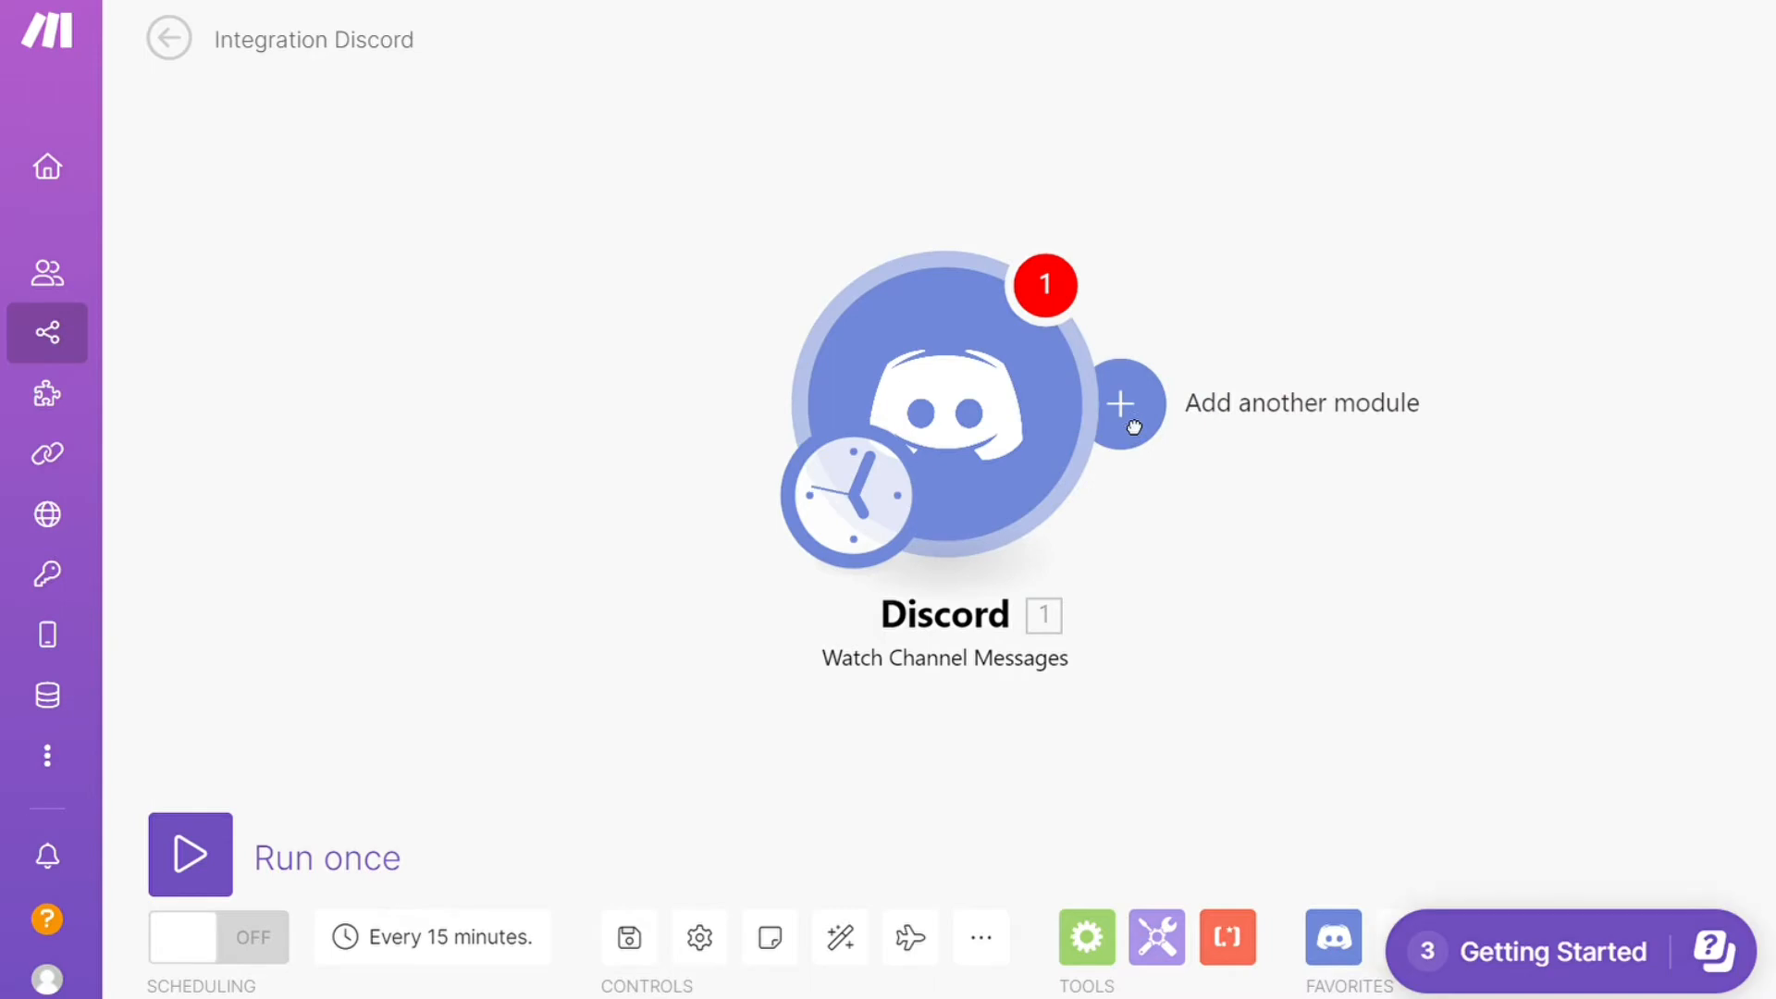
Step: Add a Trello 'Create a Card' action after the Discord trigger, leaving its connection unset
{"action": "left_click", "coordinate": [1122, 404]}
{"action": "type", "text": "trello"}
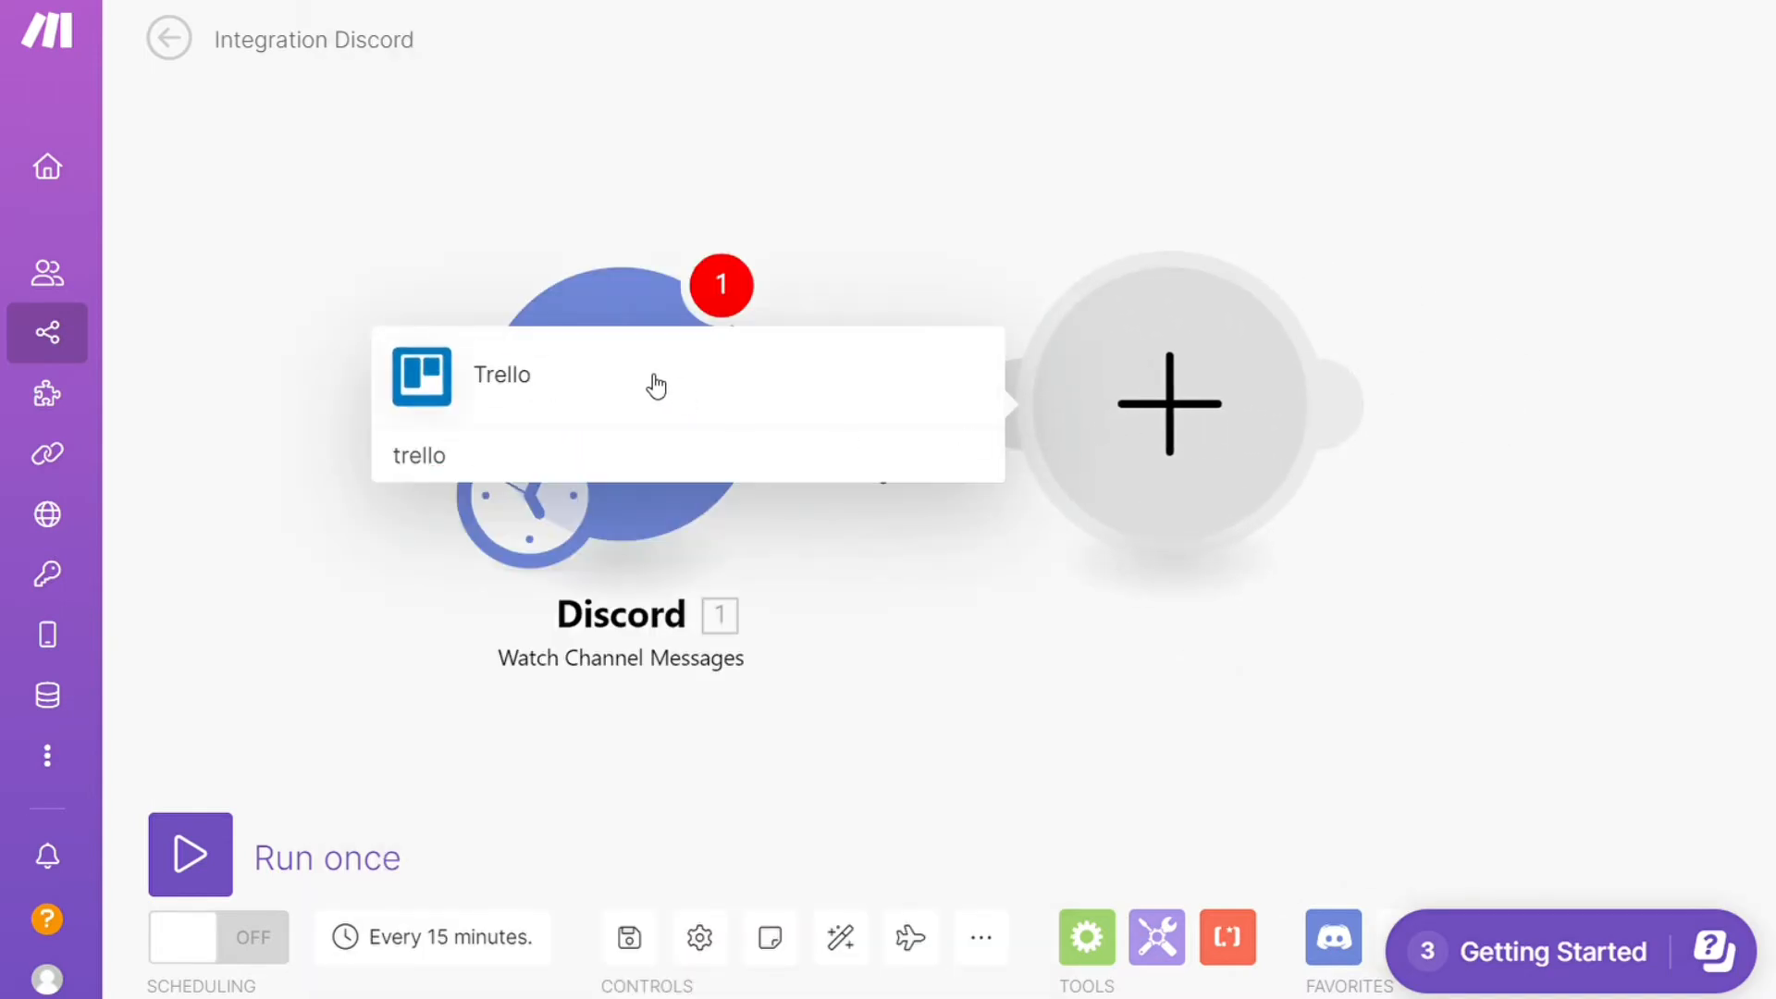
{"action": "left_click", "coordinate": [499, 375]}
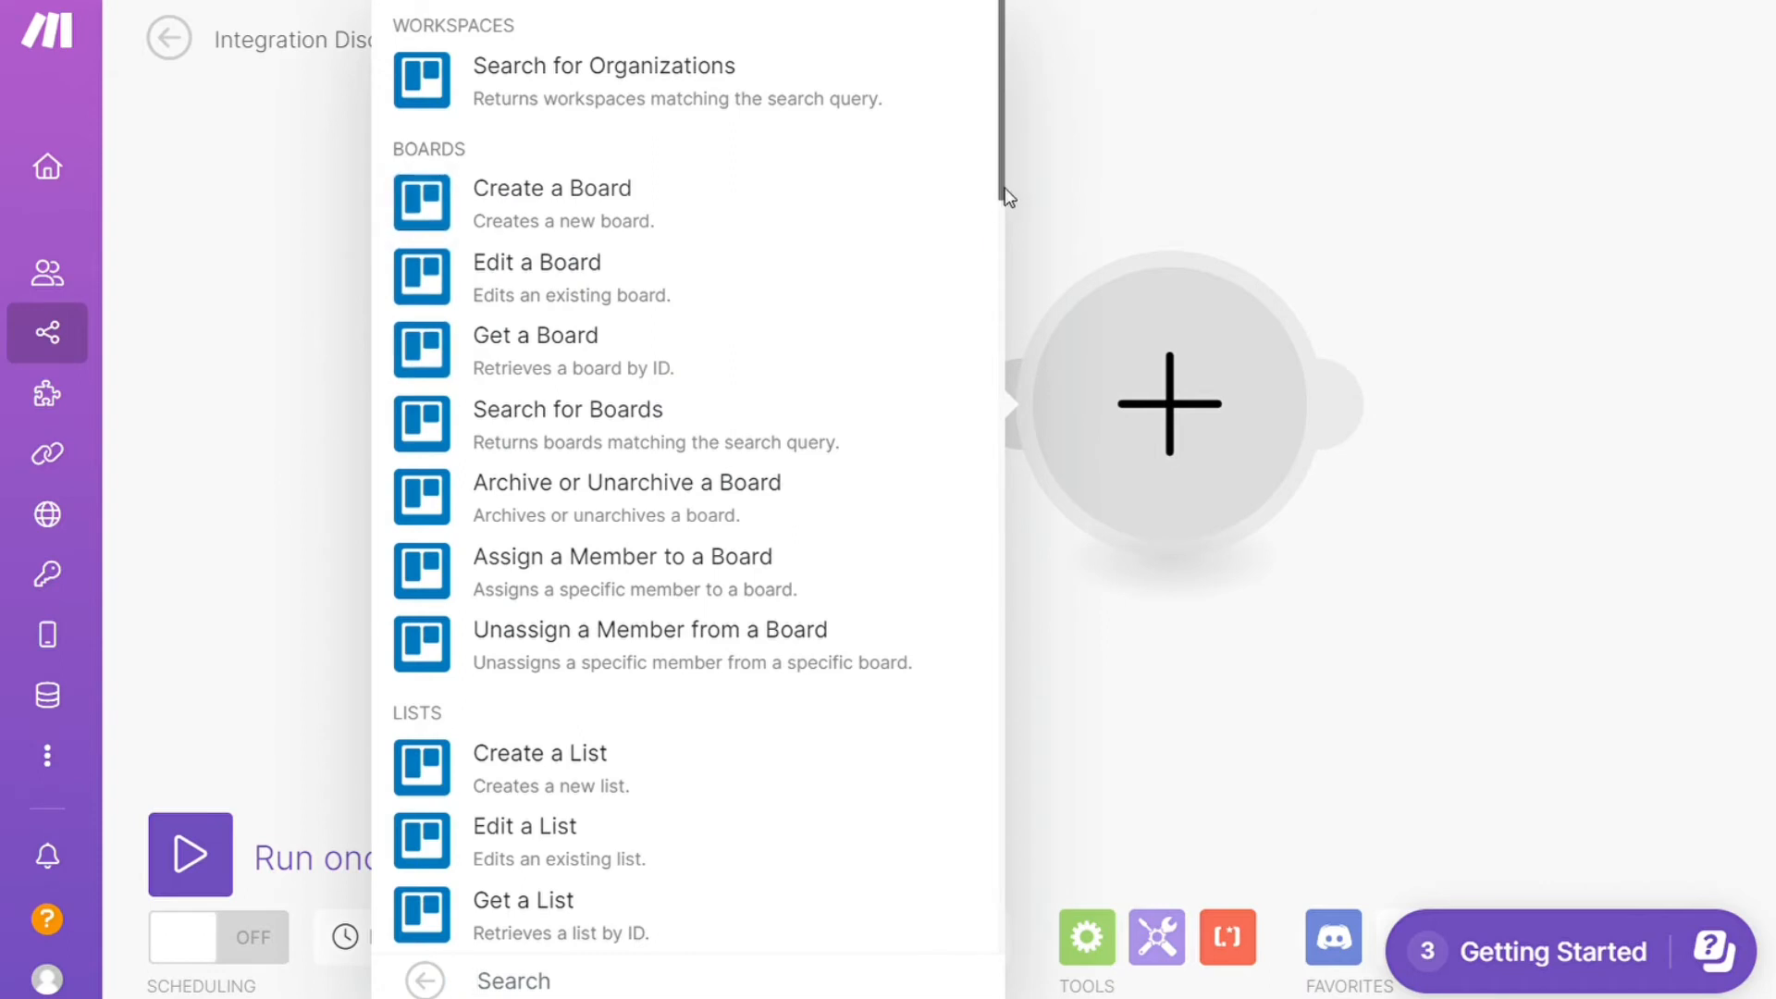
{"action": "scroll", "scroll_direction": "down", "scroll_amount": 3}
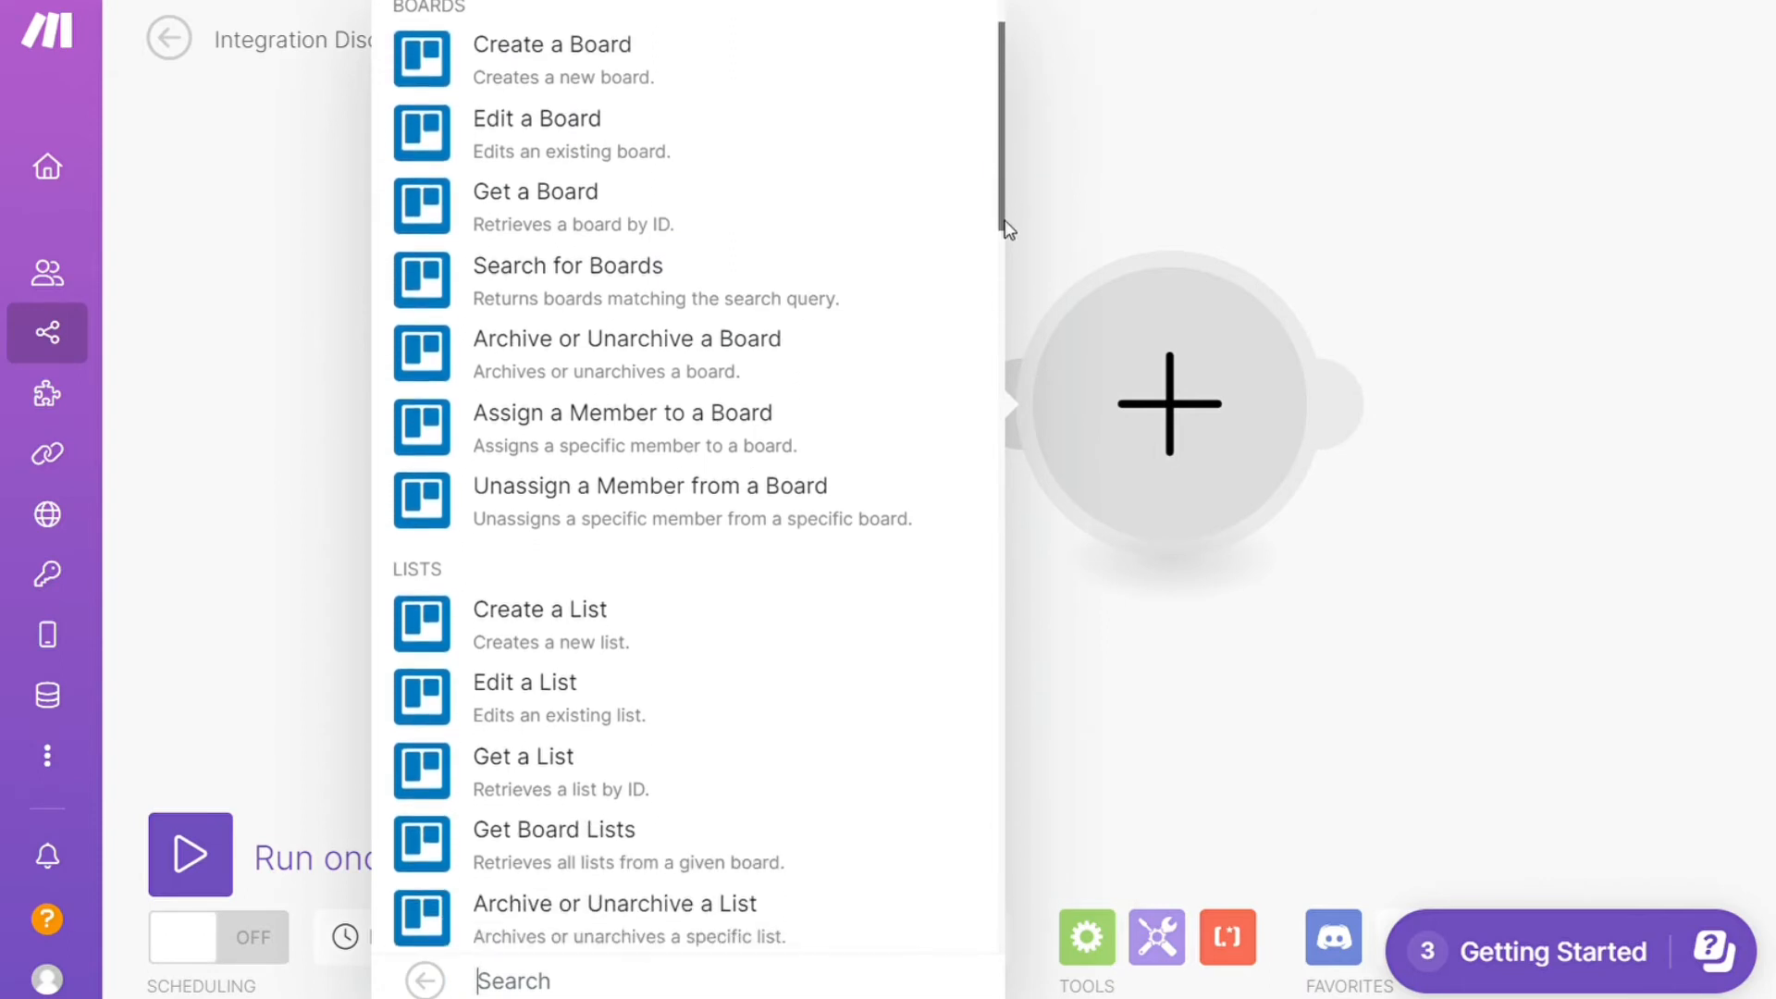
{"action": "scroll", "scroll_direction": "down", "scroll_amount": 3}
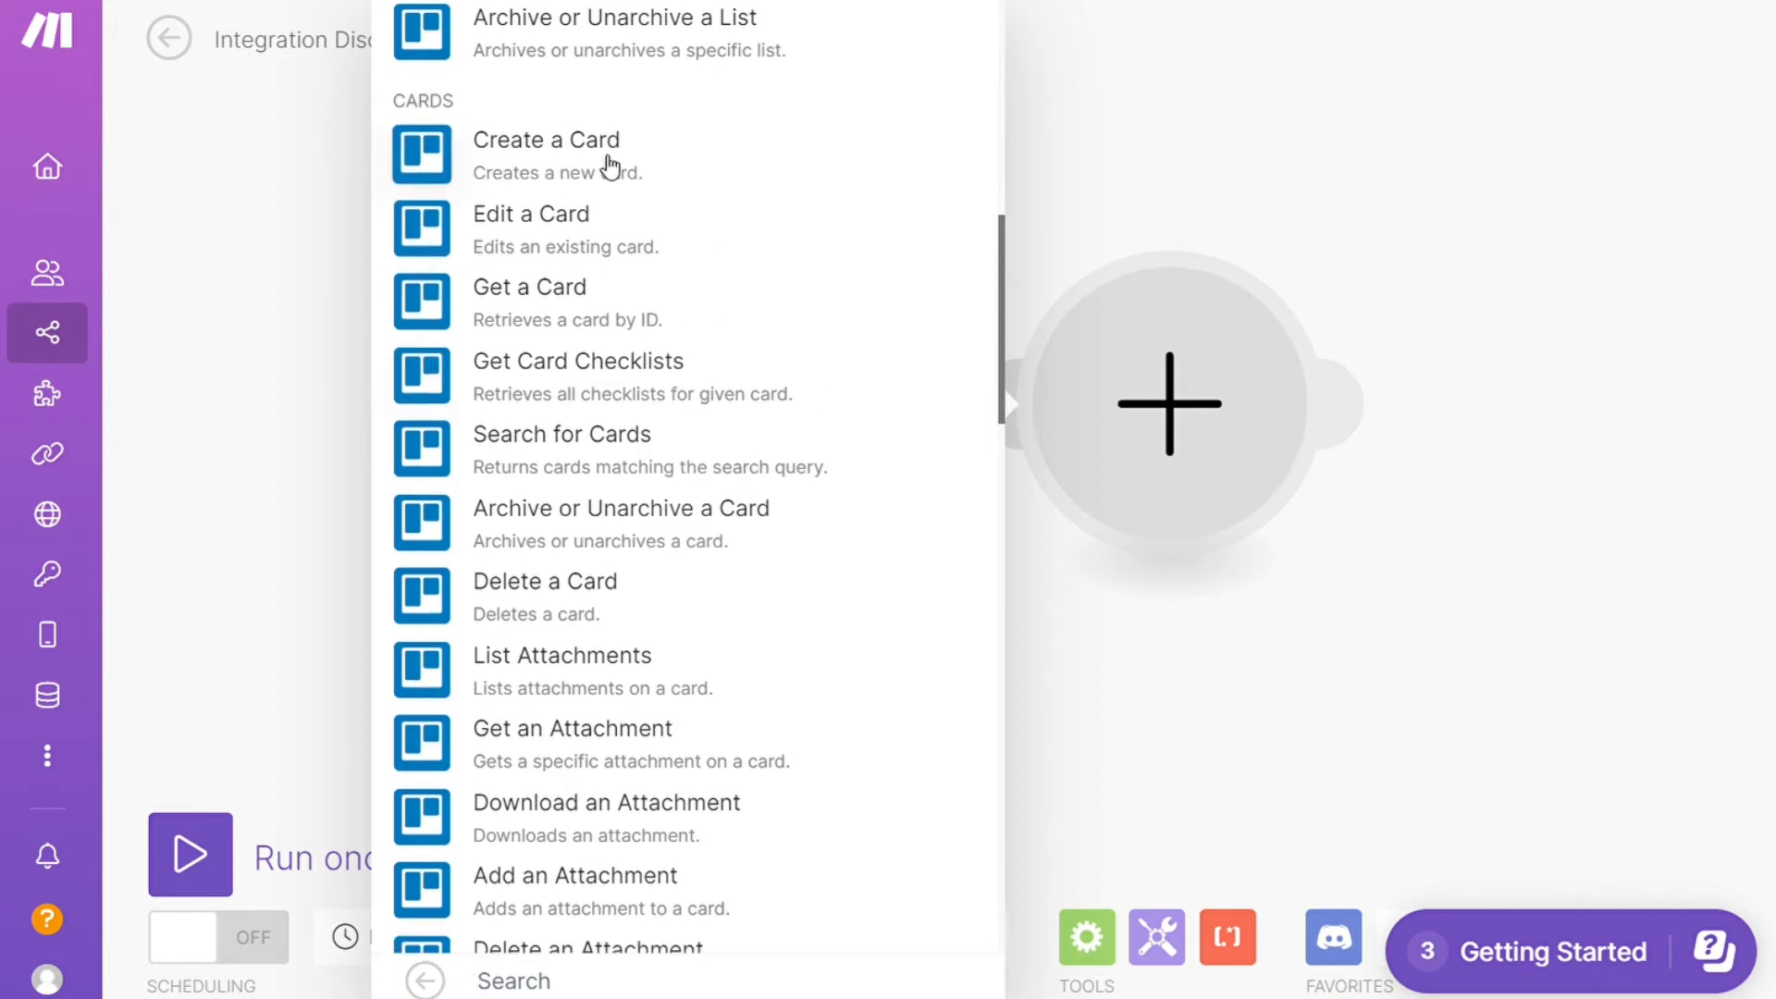
{"action": "left_click", "coordinate": [546, 139]}
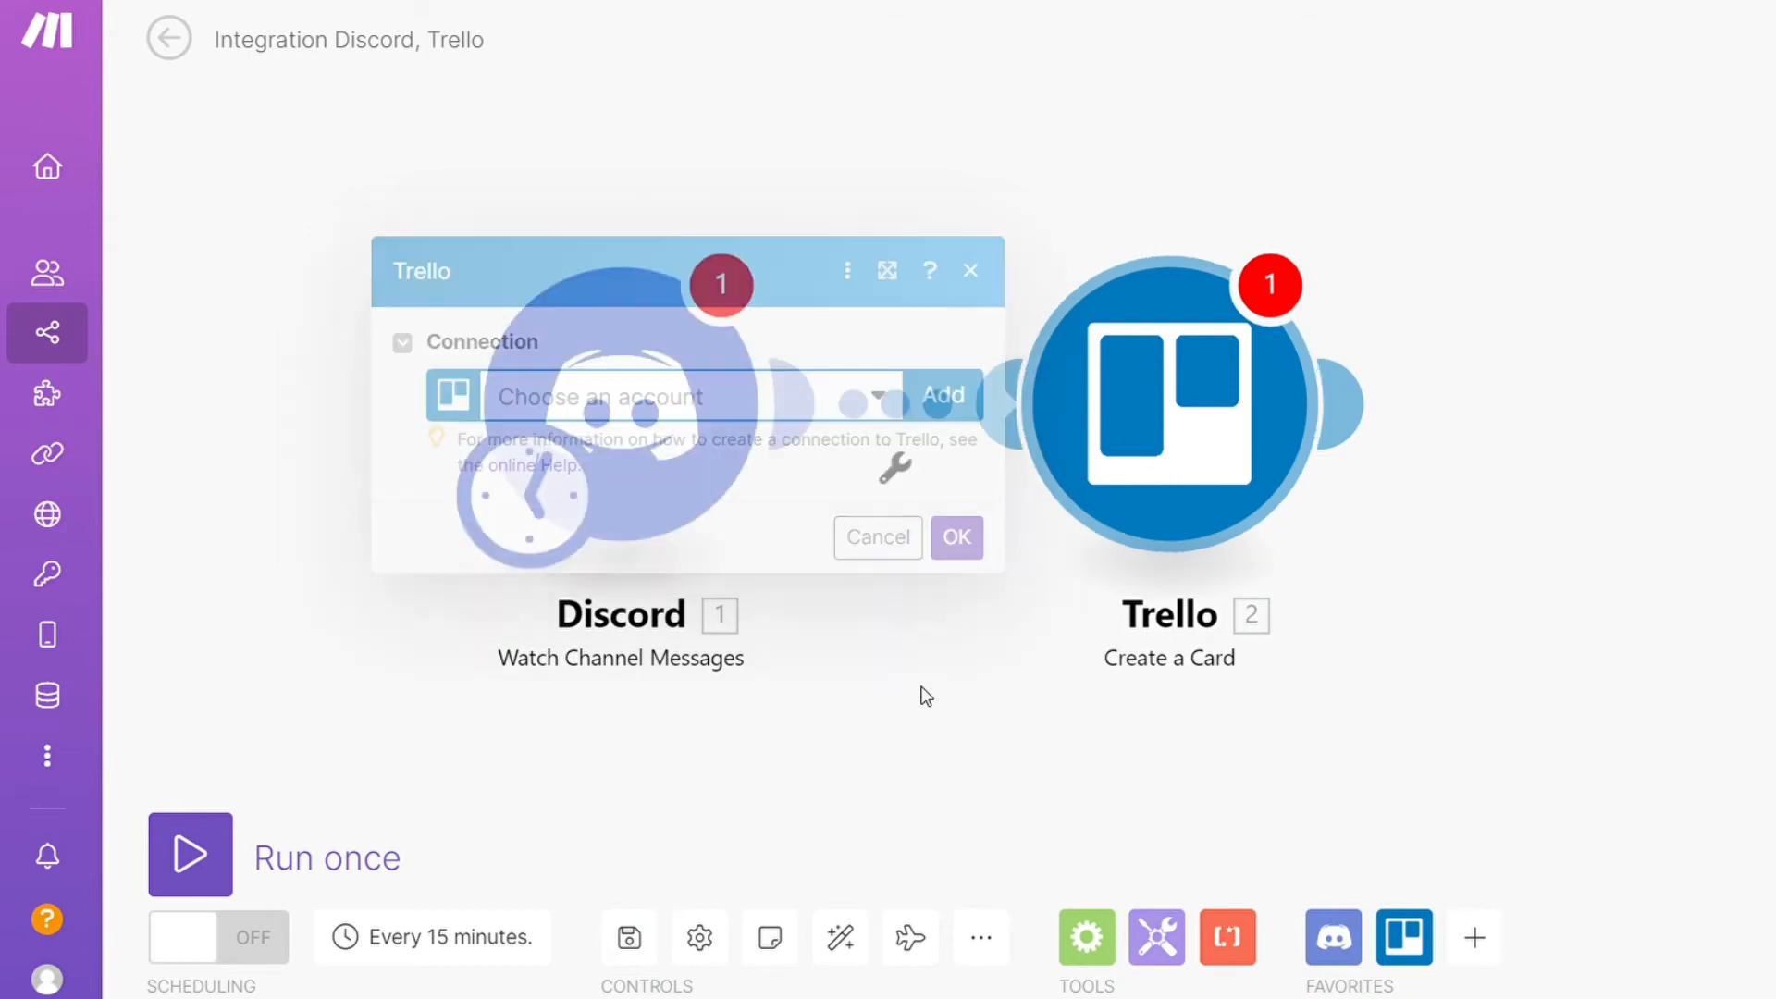
{"action": "left_click", "coordinate": [877, 536]}
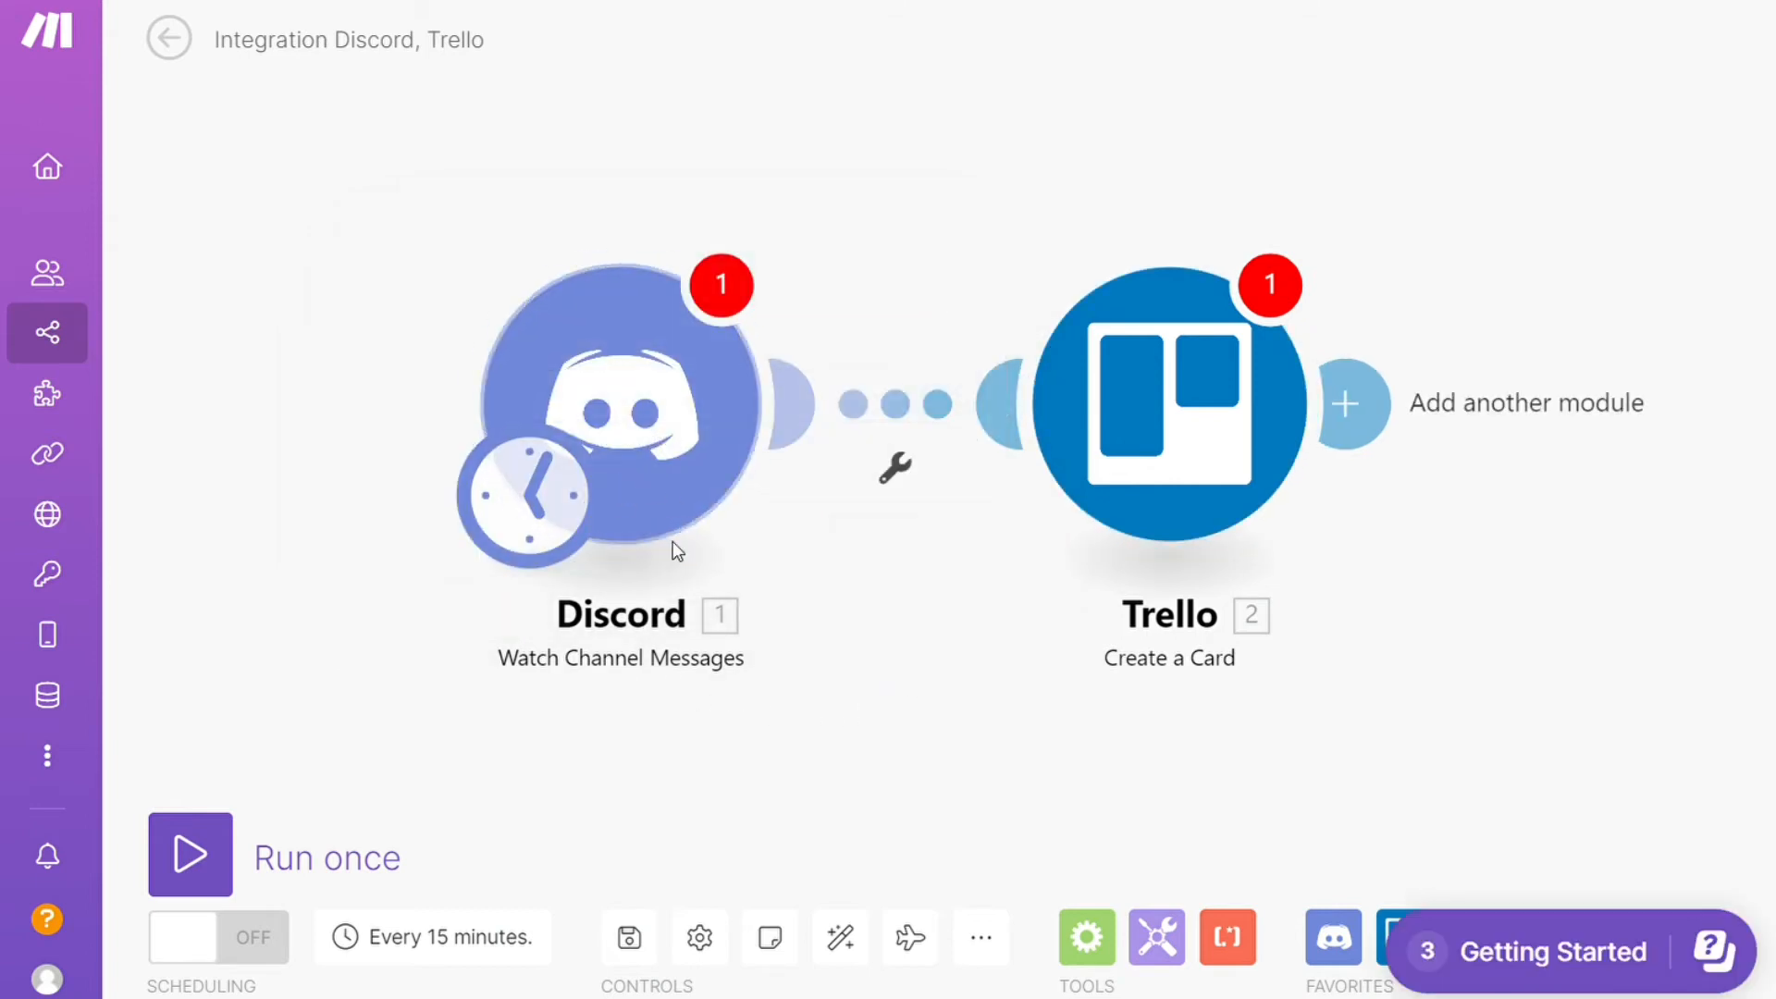
{"action": "mouse_move", "coordinate": [1124, 423]}
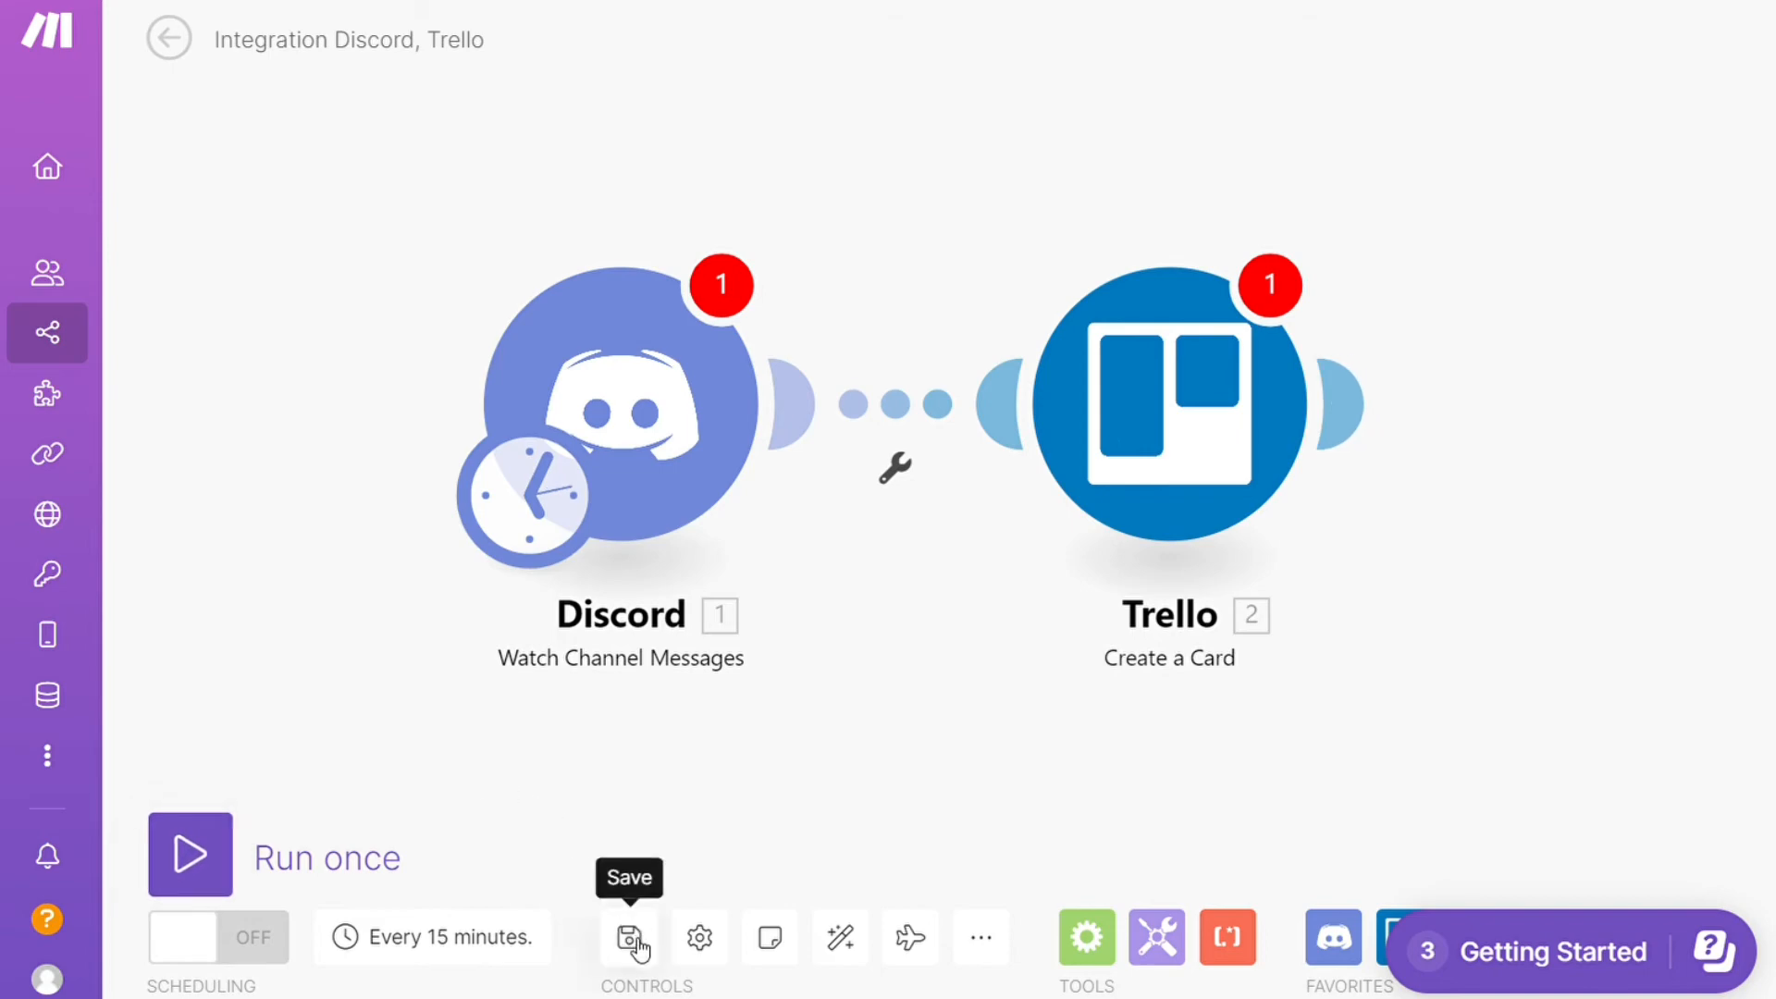
Step: Navigate away from the scenario editor and discard the unsaved Discord–Trello changes
{"action": "left_click", "coordinate": [47, 333]}
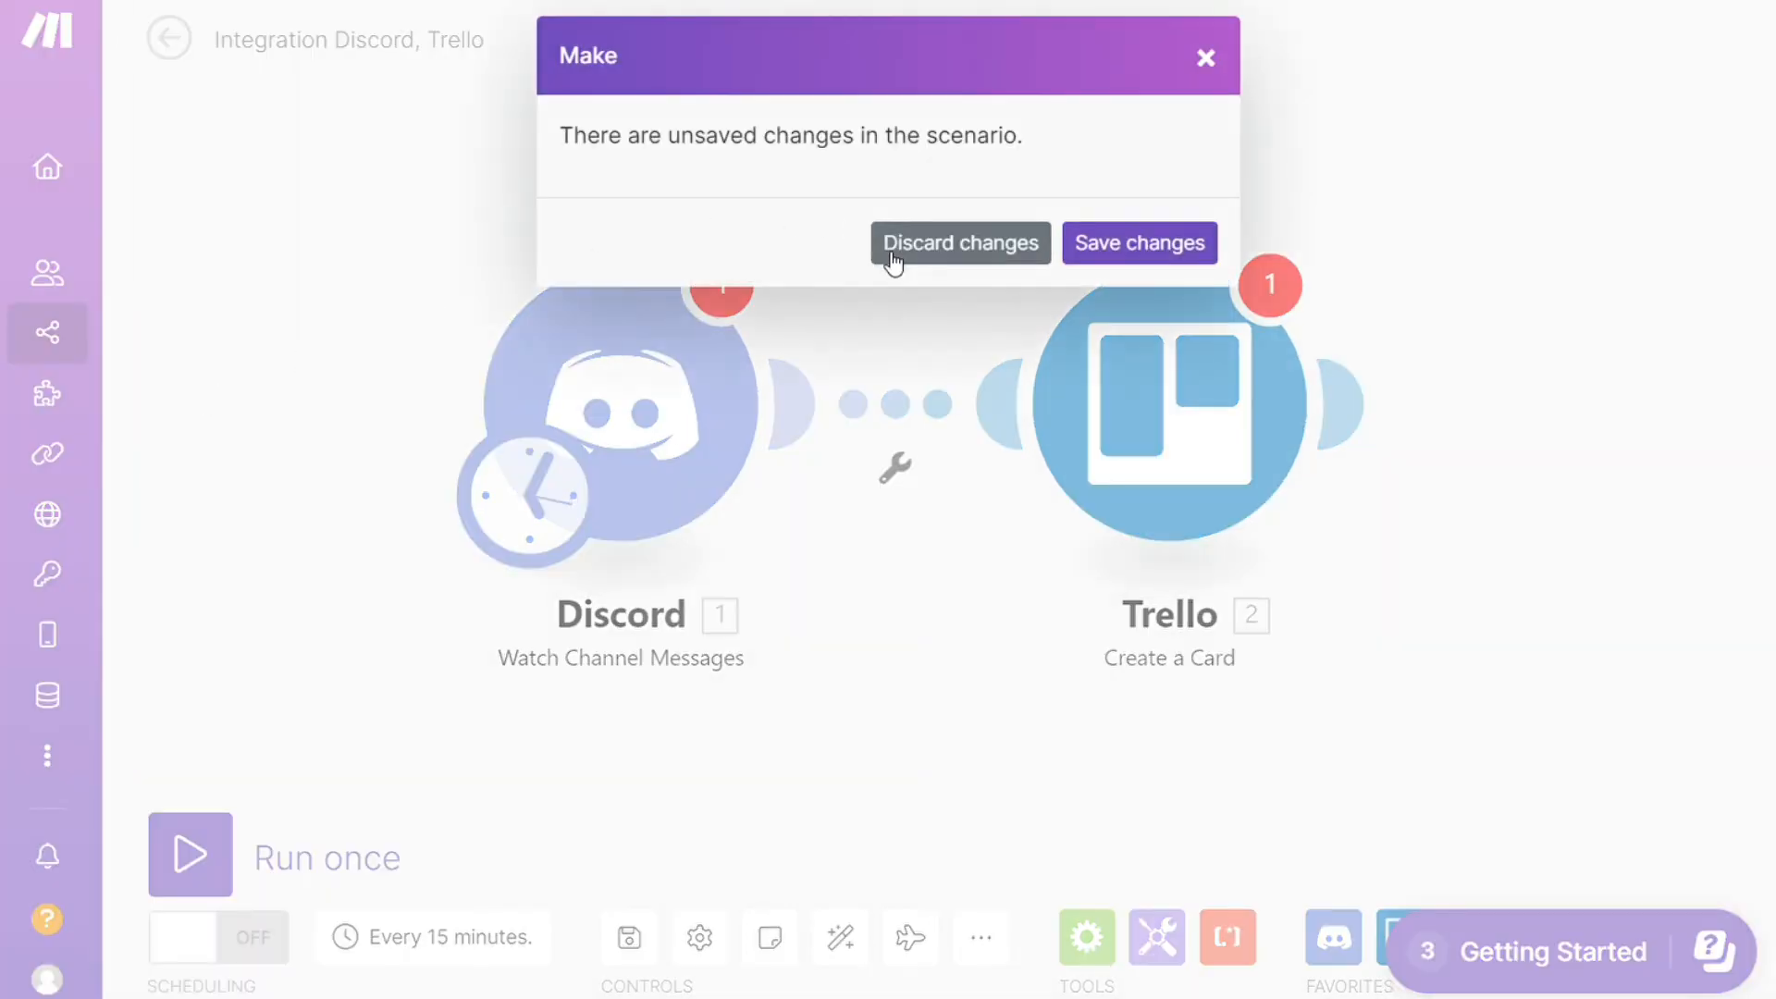
{"action": "left_click", "coordinate": [959, 242]}
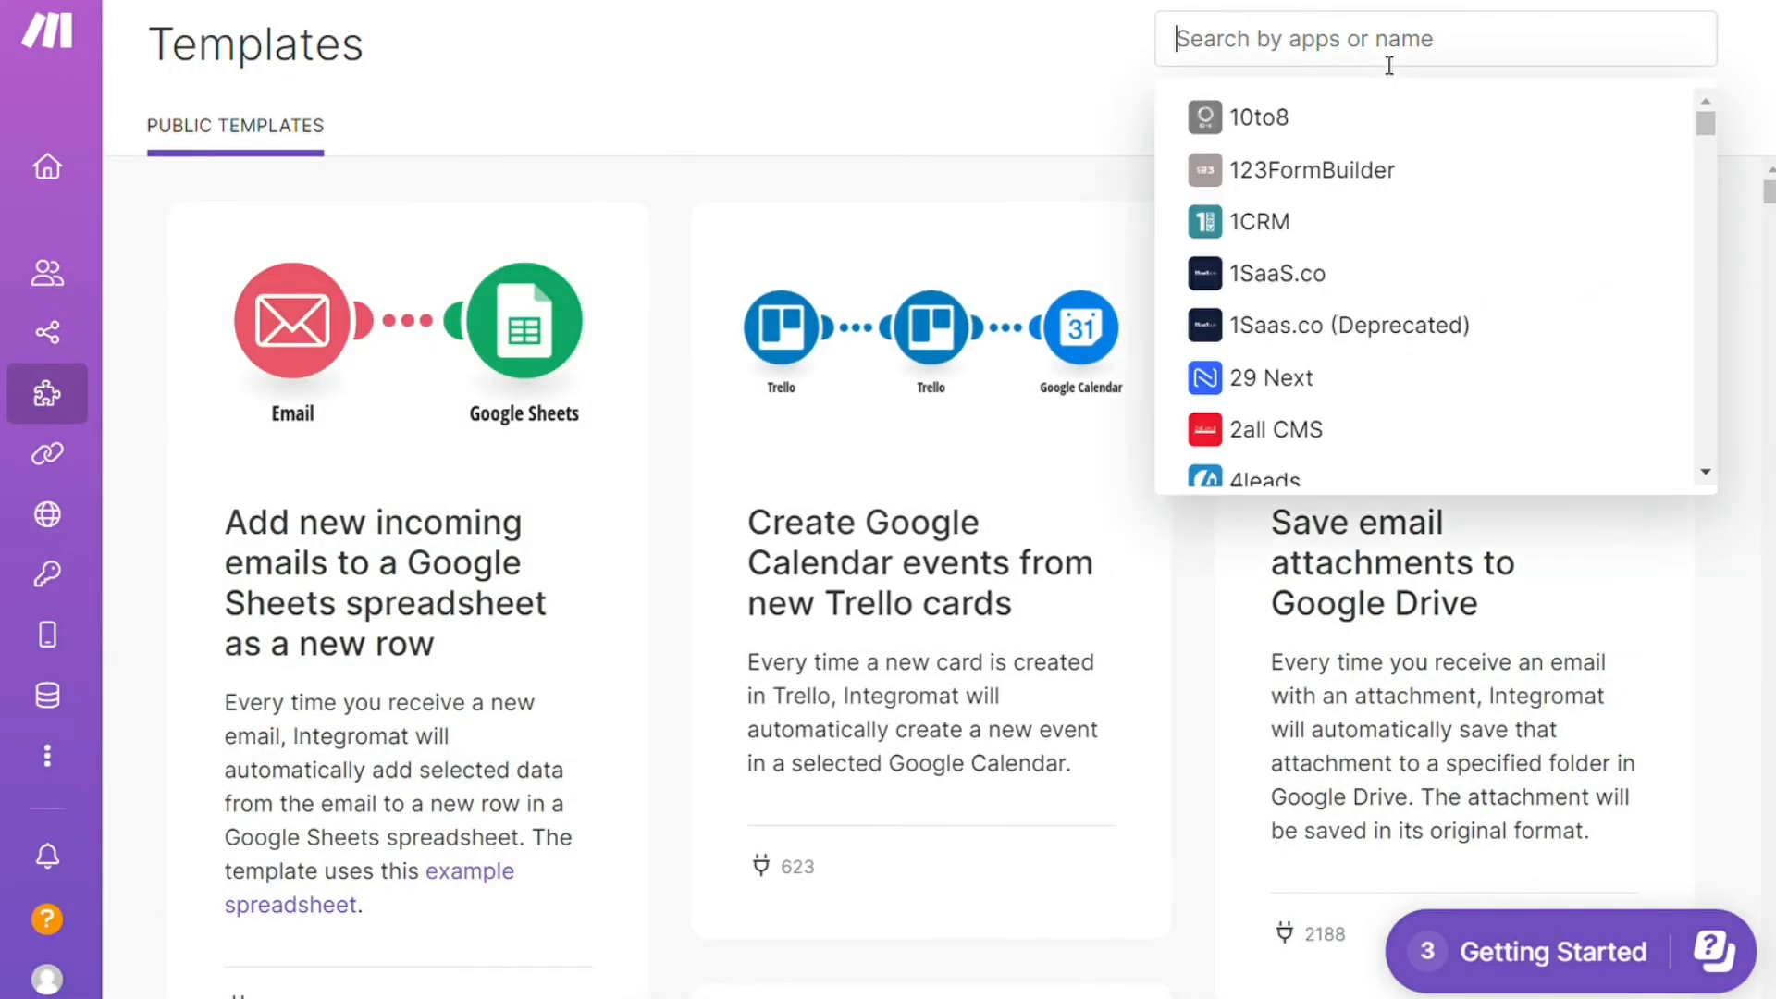
Step: Filter public templates to 'discord', browse the results, then go to Help > Contact Support
{"action": "type", "text": "discord"}
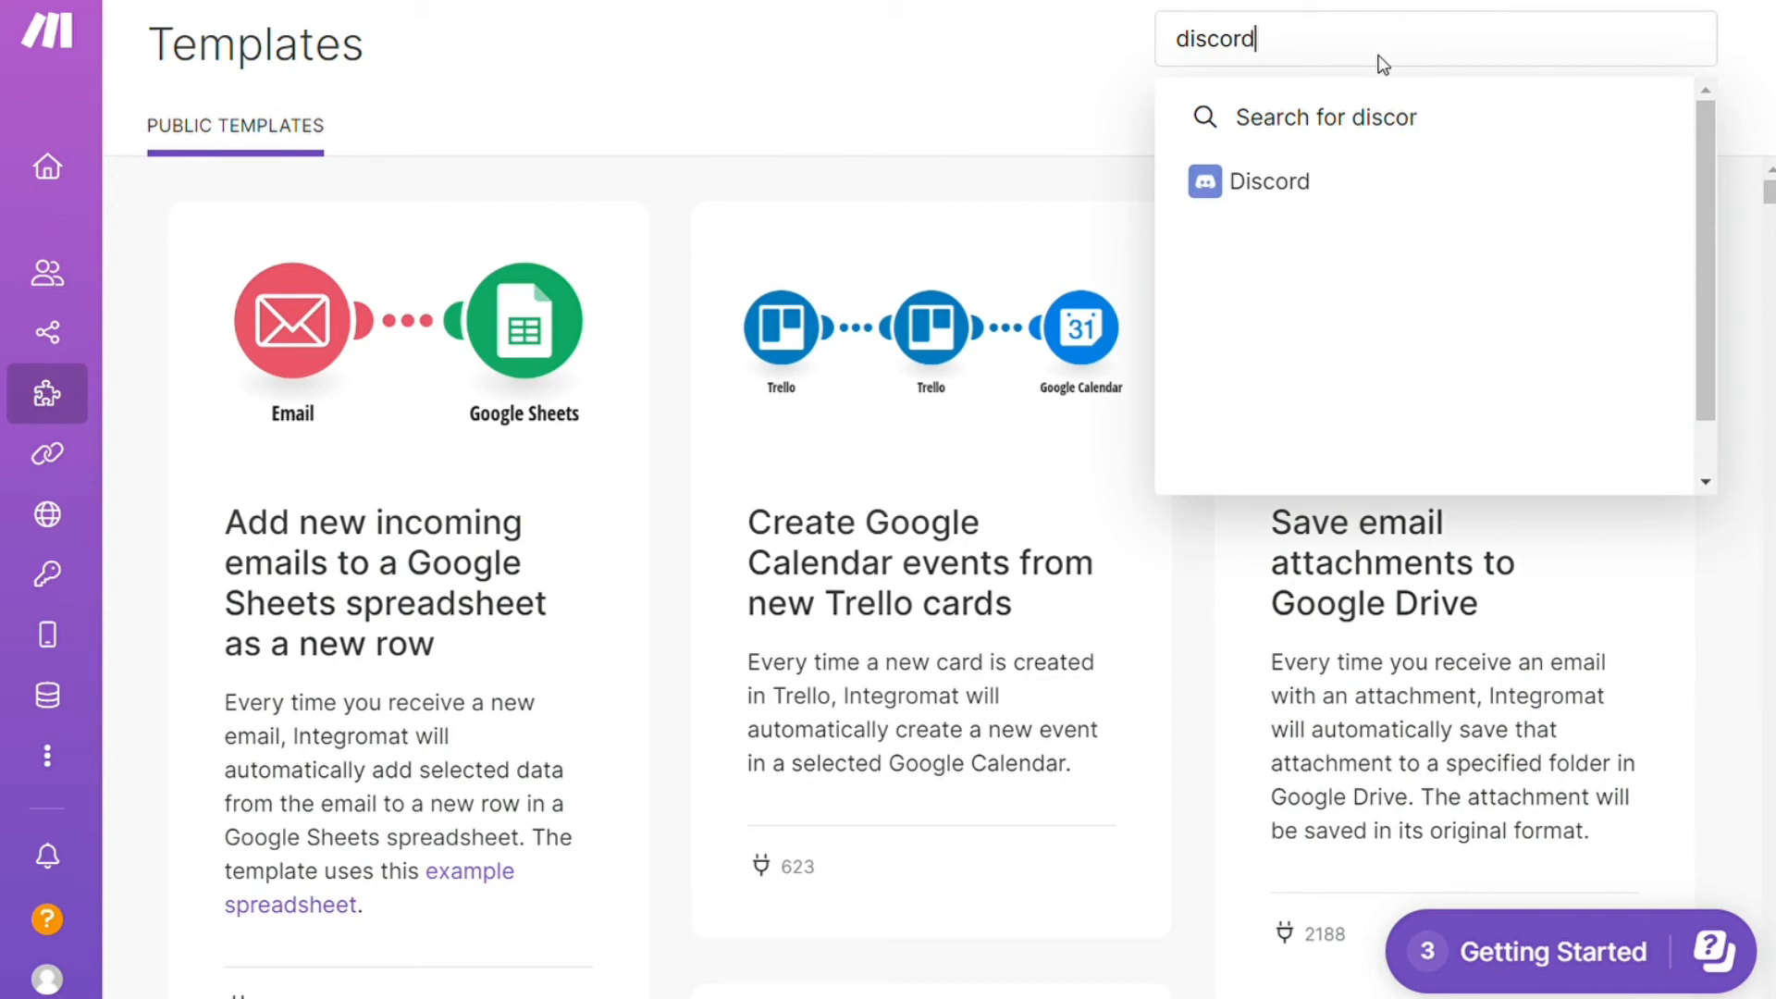
{"action": "left_click", "coordinate": [1268, 181]}
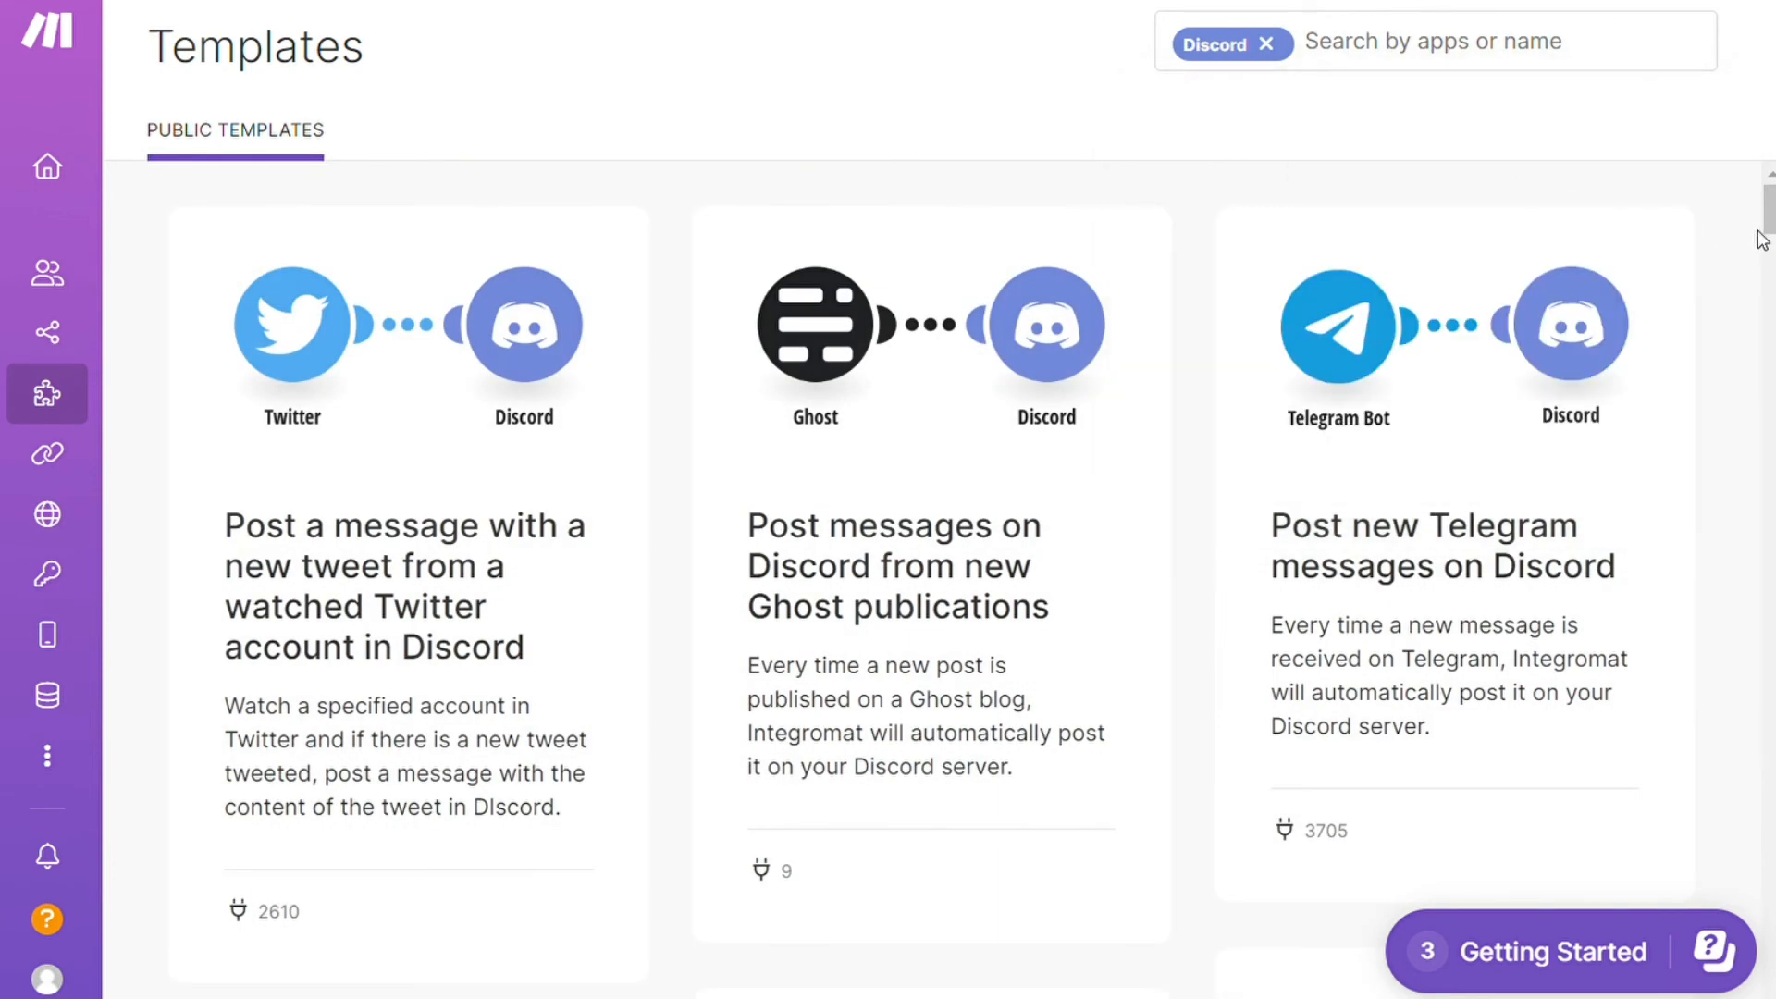
{"action": "scroll", "scroll_direction": "down", "scroll_amount": 3}
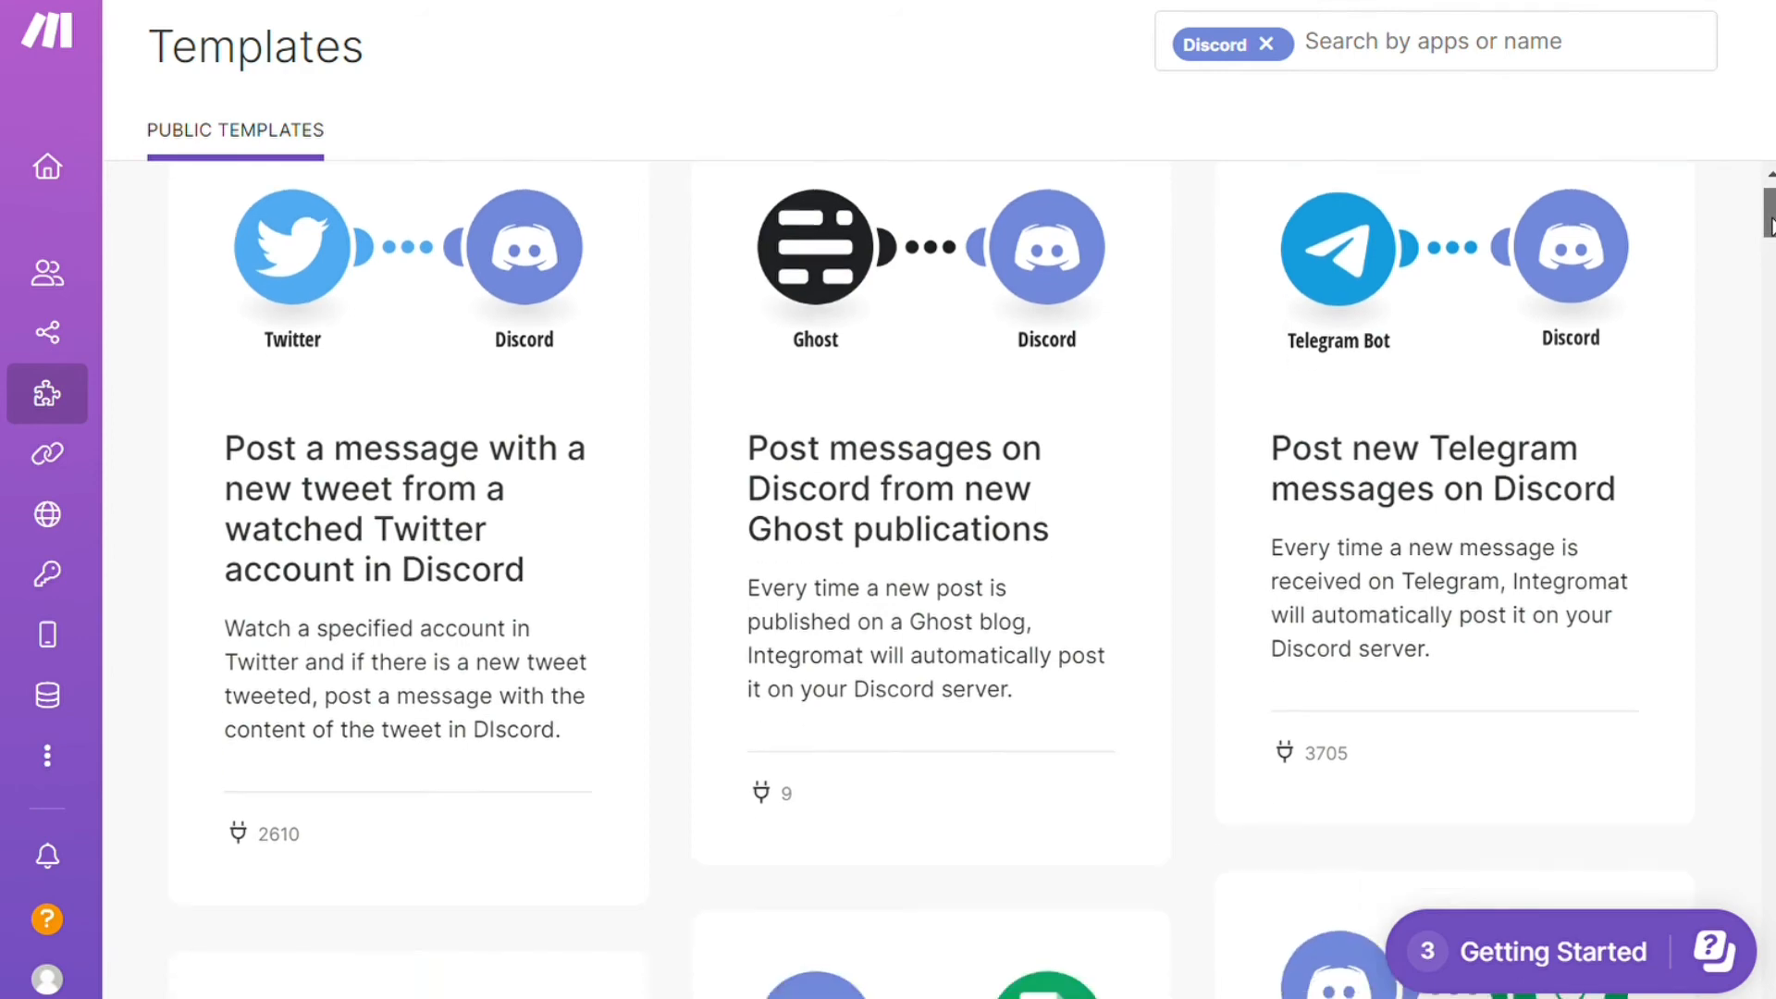
{"action": "scroll", "scroll_direction": "down", "scroll_amount": 3}
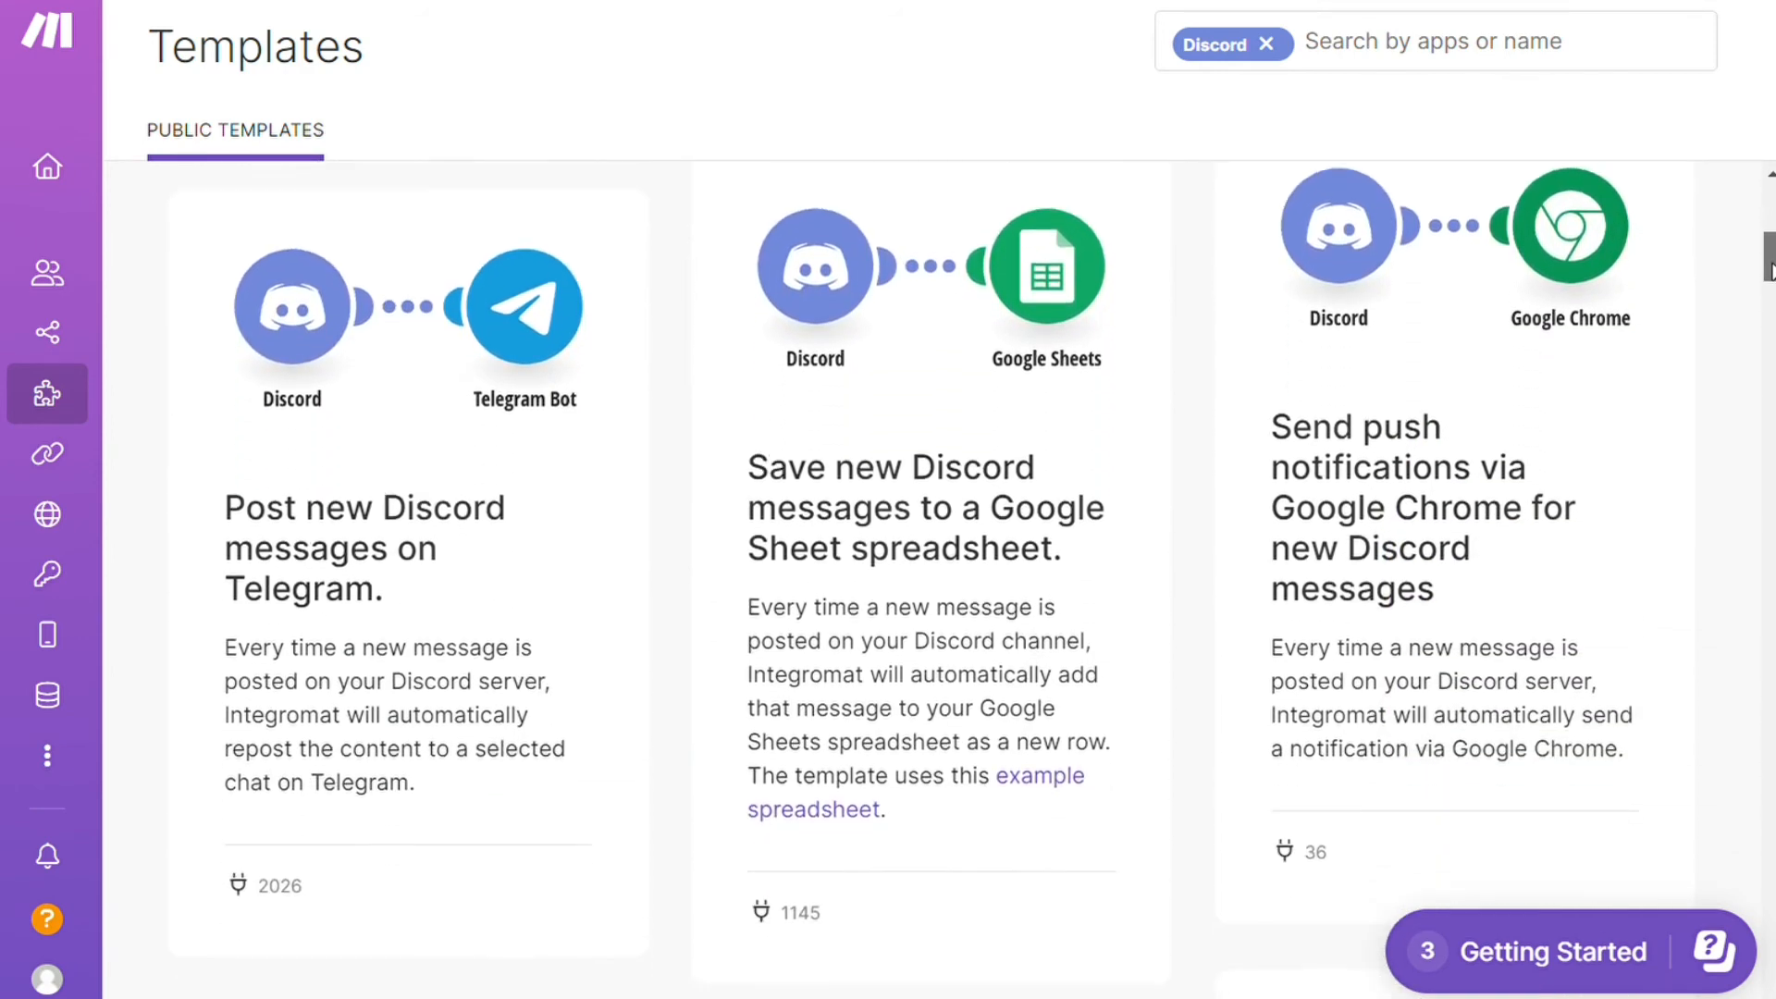
{"action": "scroll", "scroll_direction": "down", "scroll_amount": 3}
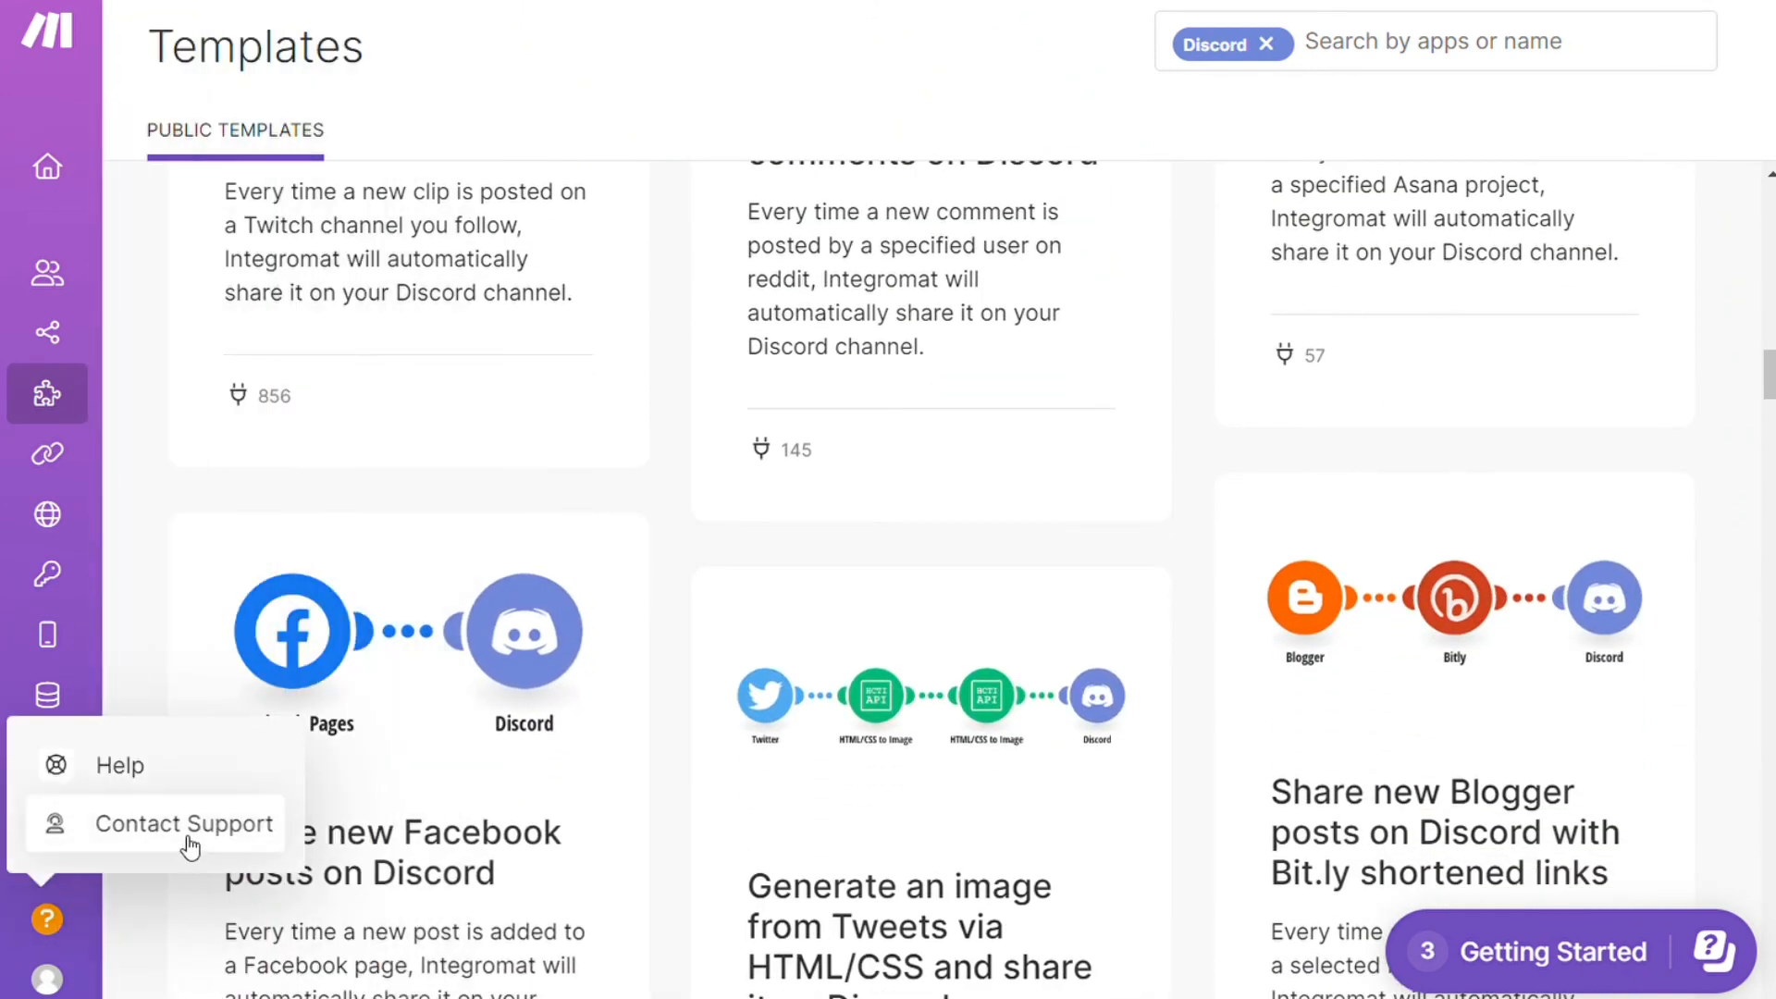
{"action": "left_click", "coordinate": [185, 823]}
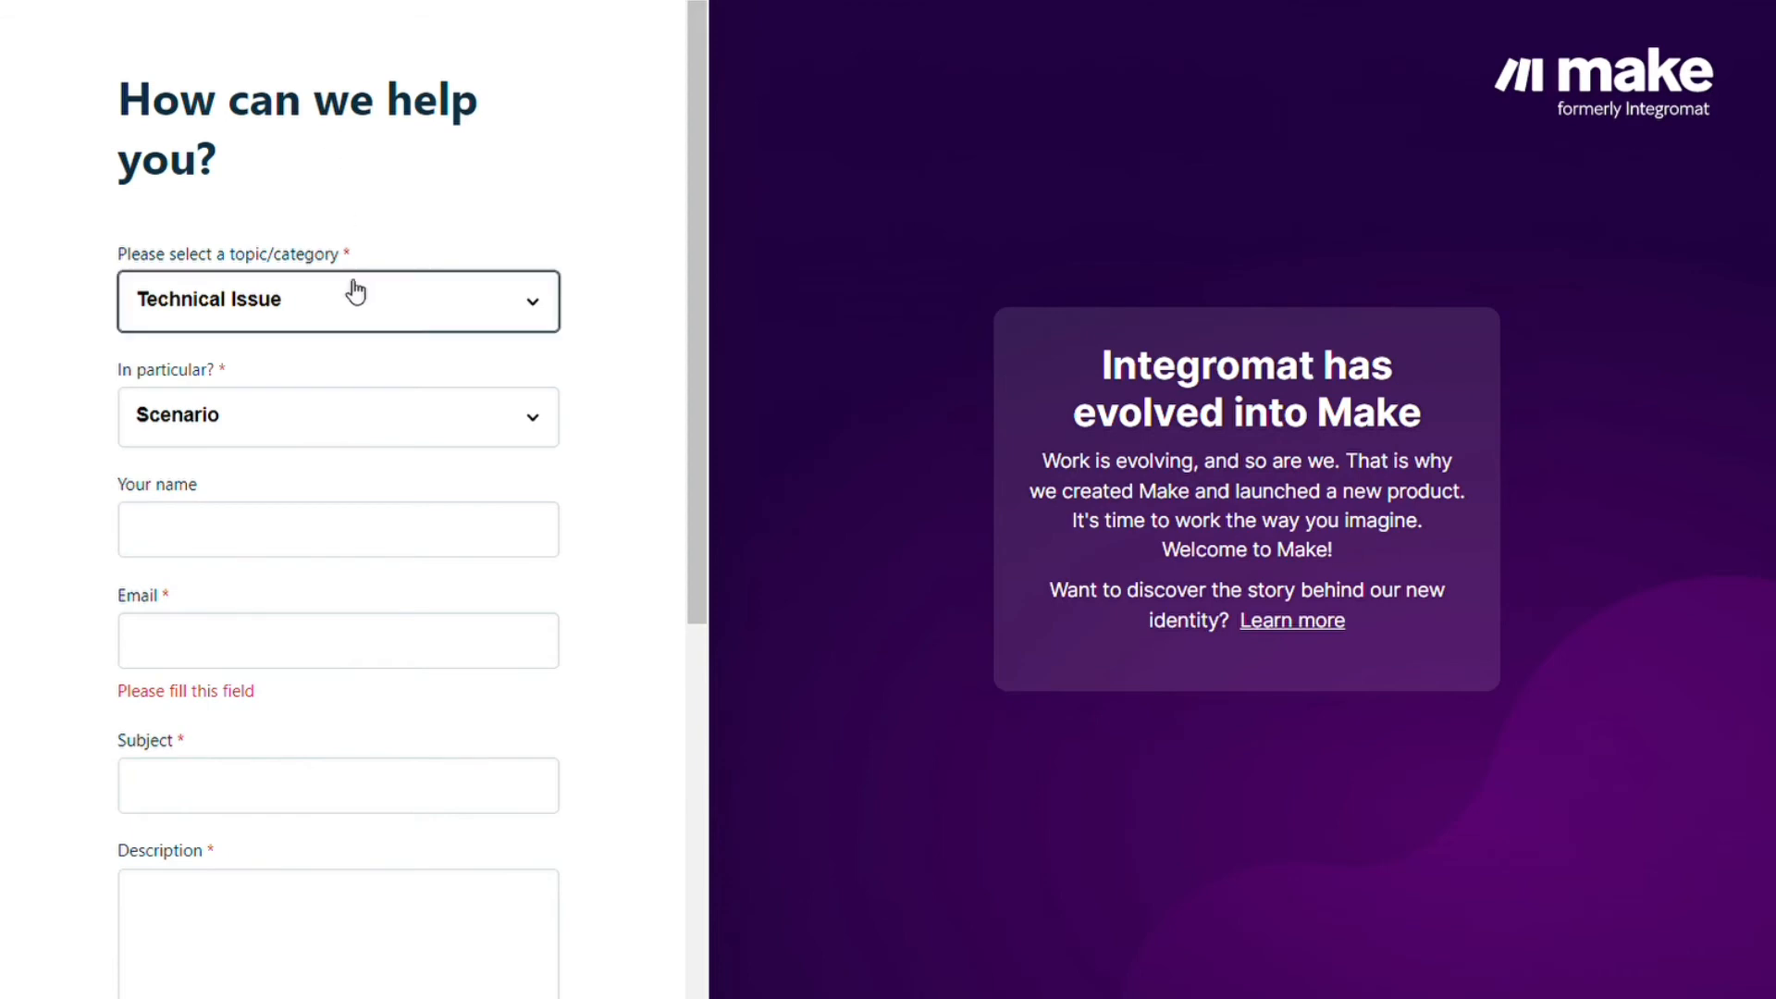